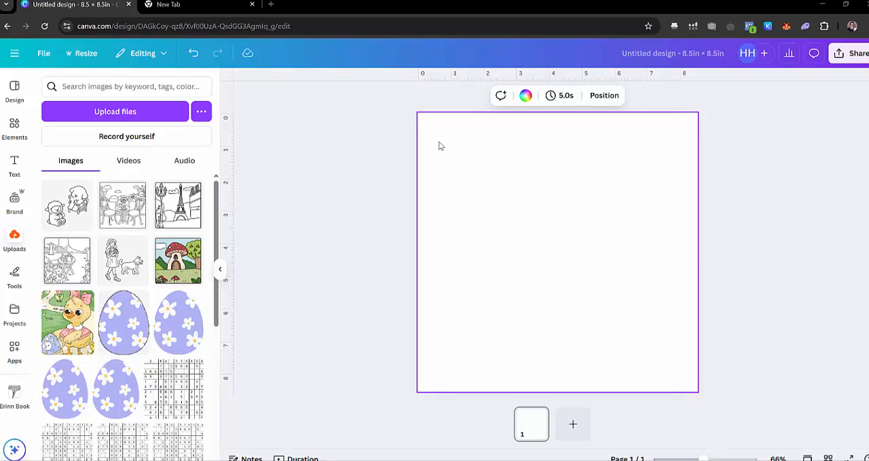
{"action": "mouse_move", "coordinate": [809, 143]}
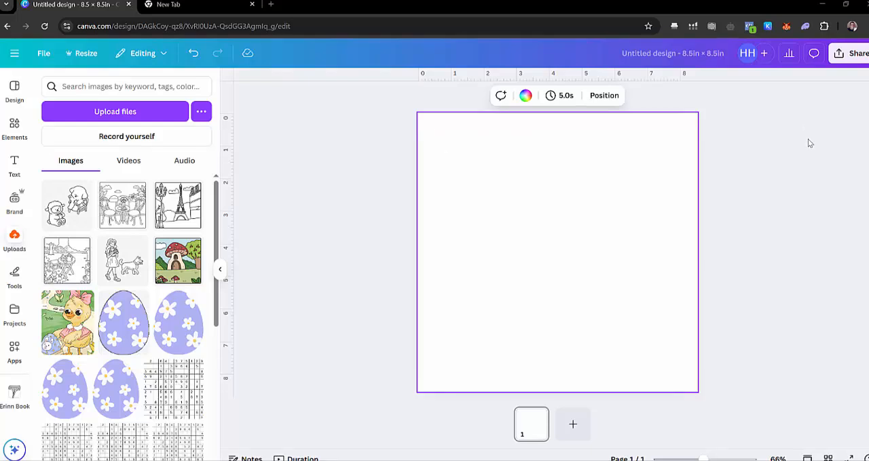
{"action": "mouse_move", "coordinate": [806, 154]}
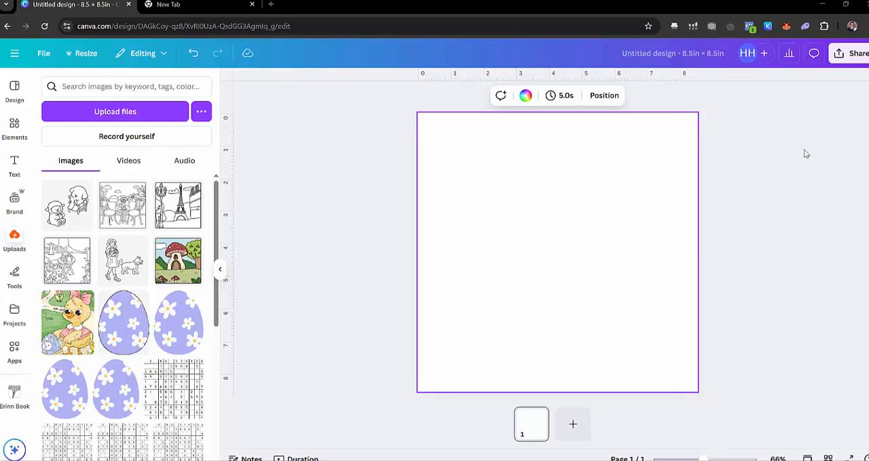
{"action": "mouse_move", "coordinate": [671, 219]}
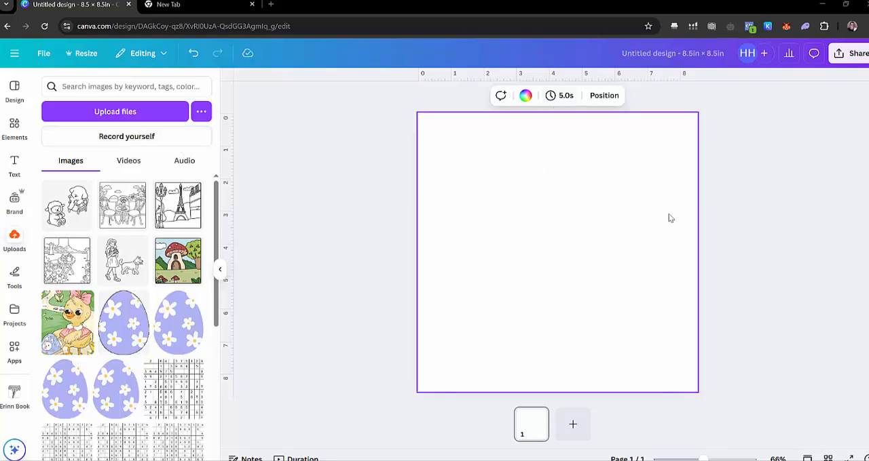
{"action": "mouse_move", "coordinate": [550, 273]}
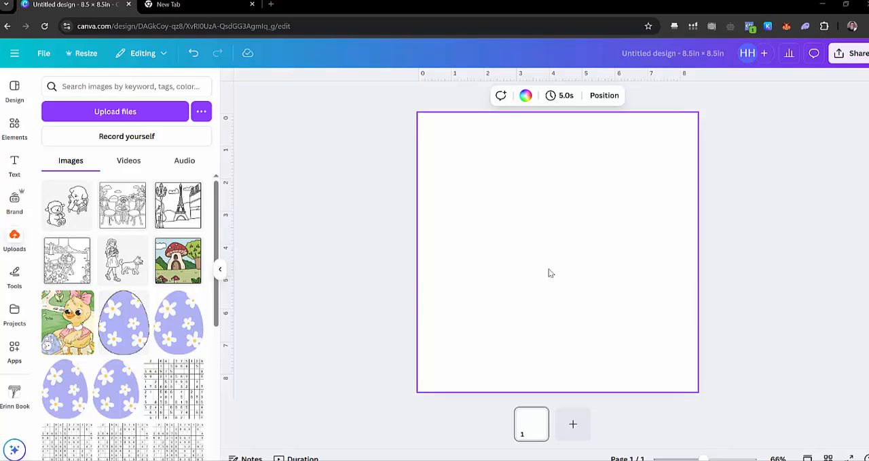
{"action": "mouse_move", "coordinate": [292, 266]}
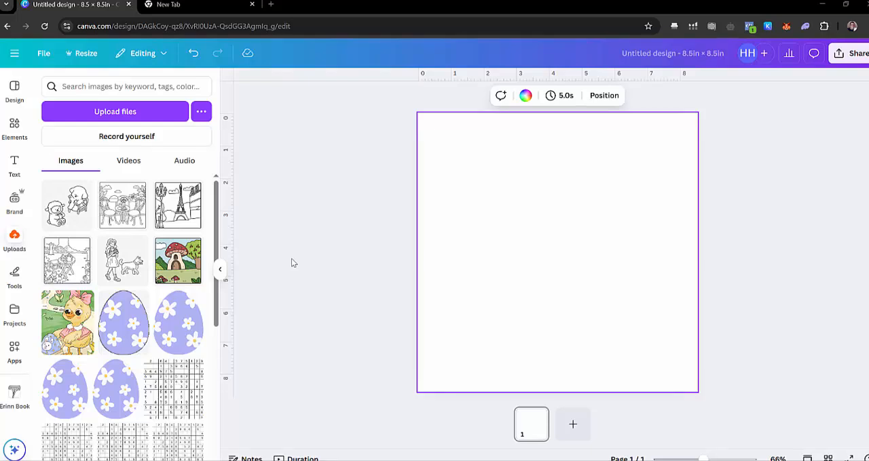
{"action": "mouse_move", "coordinate": [23, 186]}
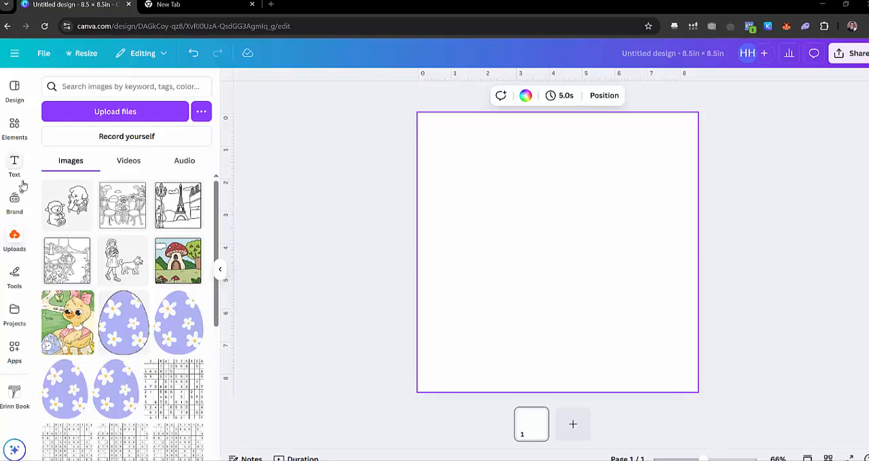
{"action": "mouse_move", "coordinate": [68, 261]}
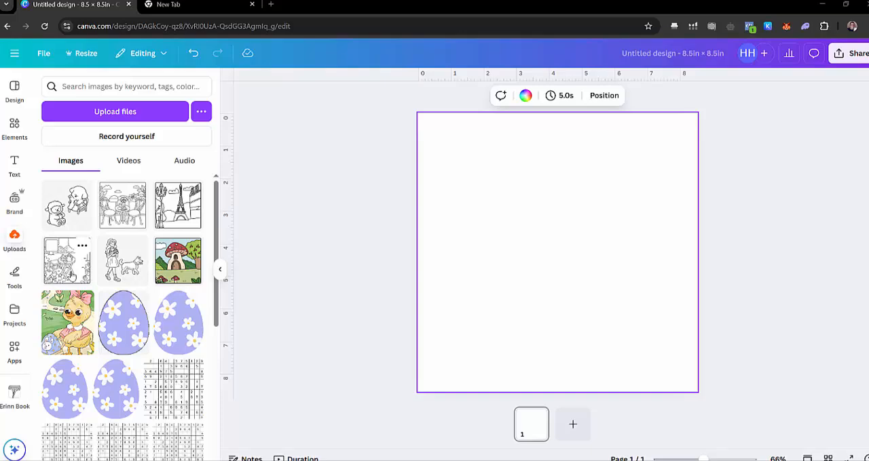
Step: Place the garden picnic upload, stretch it edge to edge, and bring up its Edit options
{"action": "left_click", "coordinate": [67, 261]}
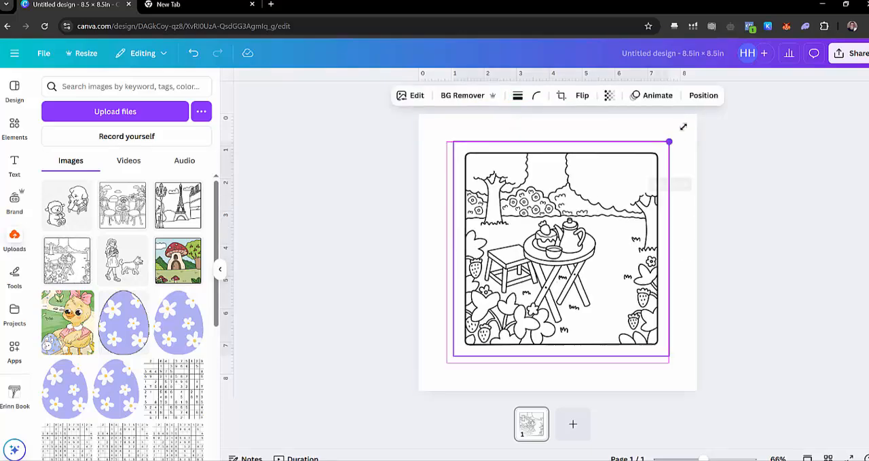
{"action": "left_click_drag", "start_coordinate": [446, 363], "coordinate": [426, 383]}
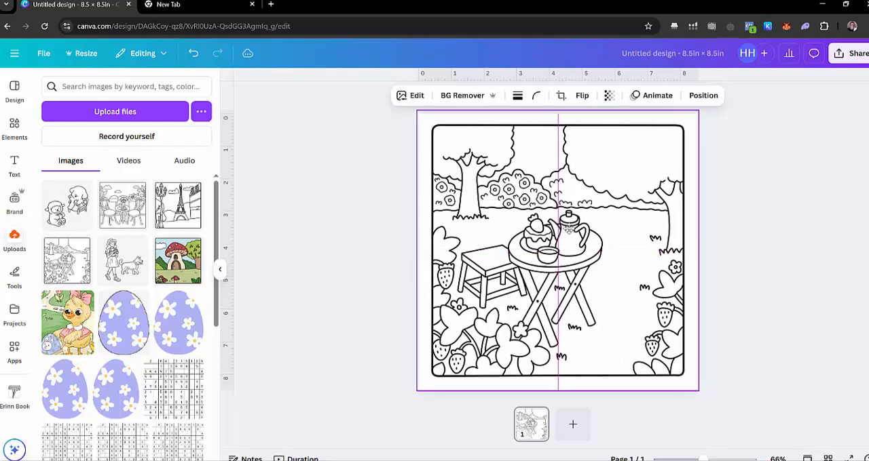
{"action": "left_click", "coordinate": [556, 251]}
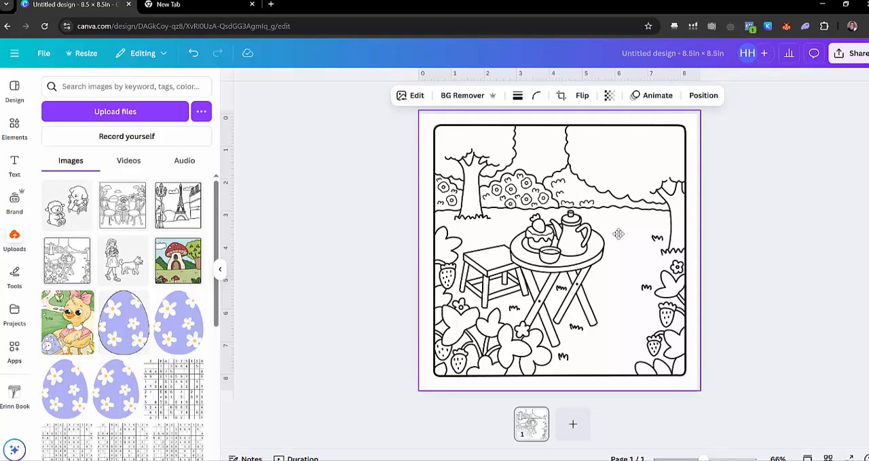
{"action": "left_click_drag", "start_coordinate": [699, 390], "coordinate": [710, 394]}
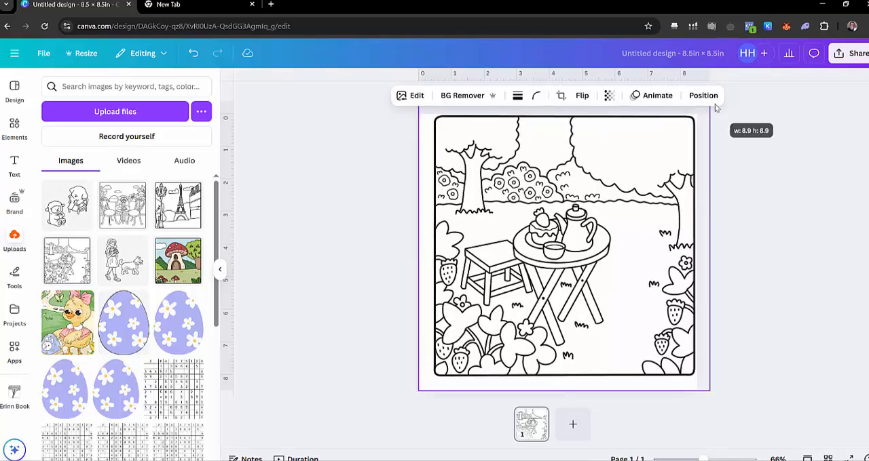
{"action": "left_click_drag", "start_coordinate": [417, 388], "coordinate": [400, 401]}
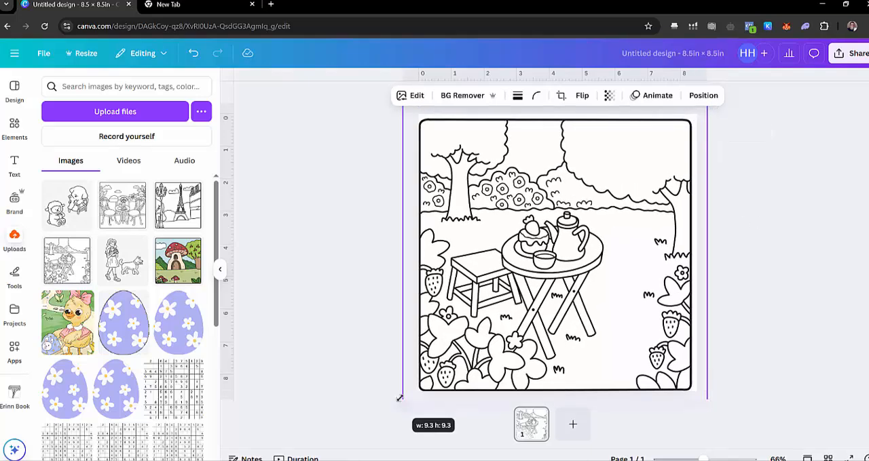
{"action": "left_click", "coordinate": [555, 254]}
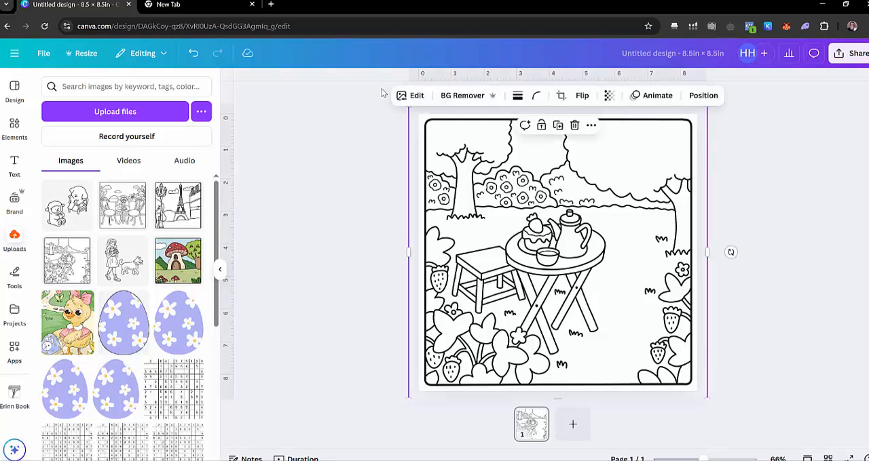
{"action": "left_click", "coordinate": [416, 95]}
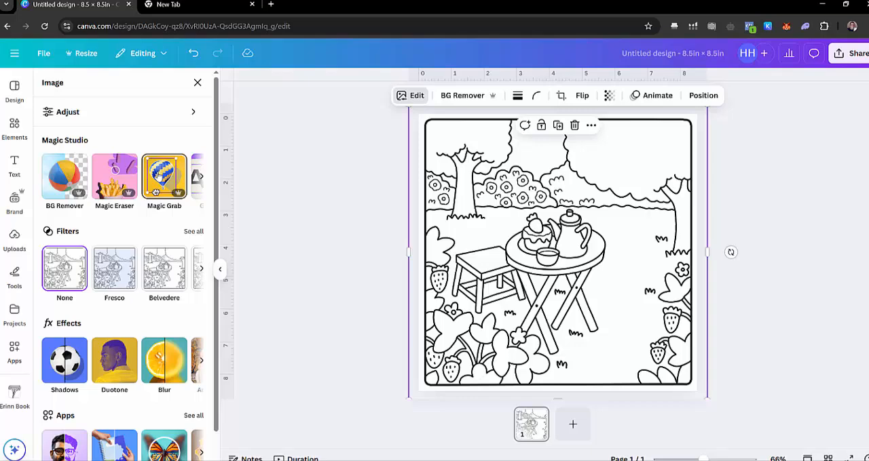
Step: Brush over the little stool with Magic Grab so it becomes its own element
{"action": "left_click", "coordinate": [164, 177]}
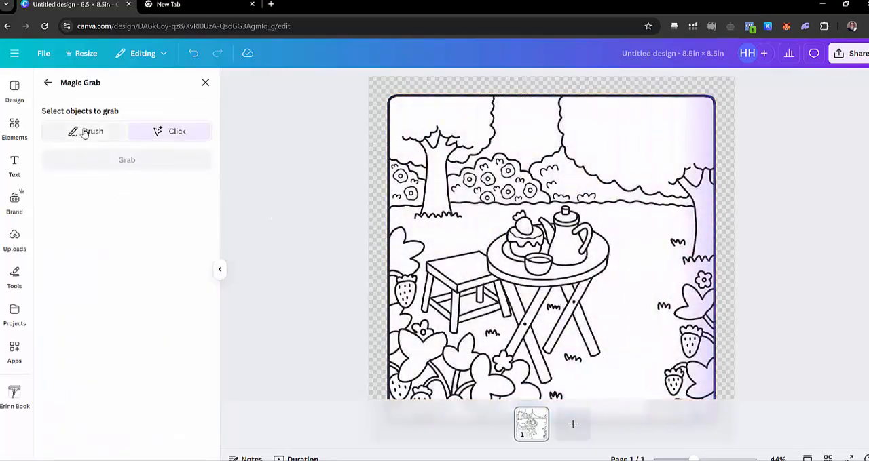
{"action": "left_click", "coordinate": [92, 131]}
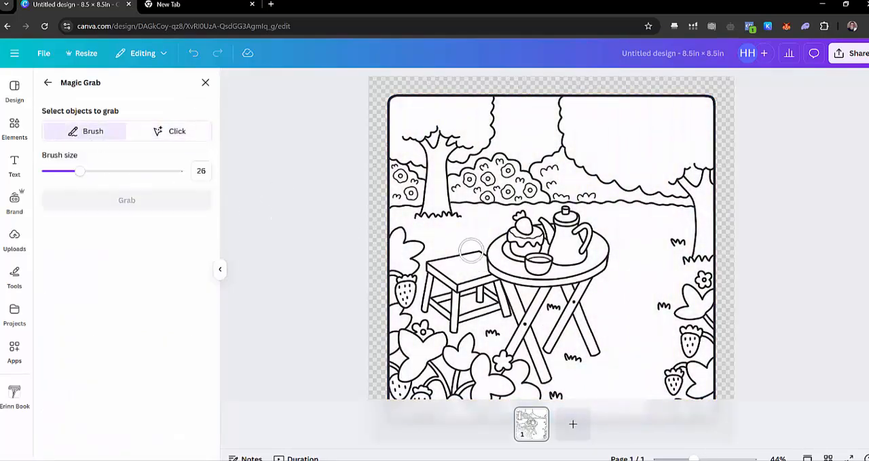
{"action": "left_click", "coordinate": [470, 257]}
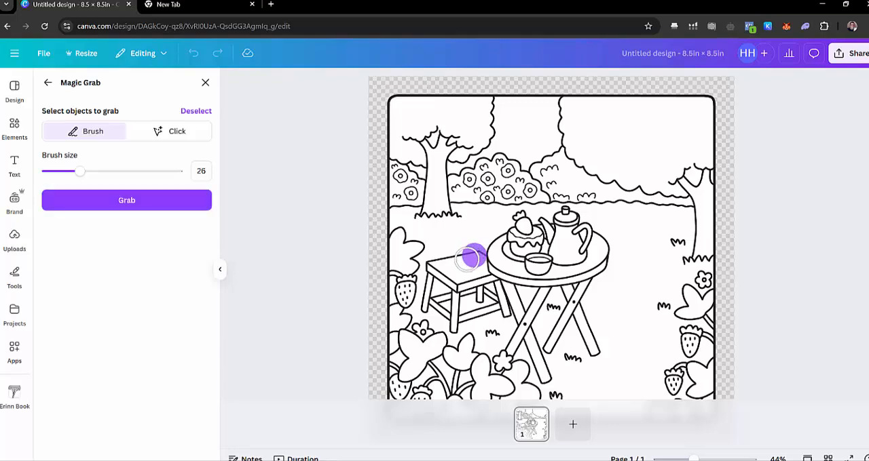
{"action": "left_click_drag", "start_coordinate": [472, 258], "coordinate": [424, 288]}
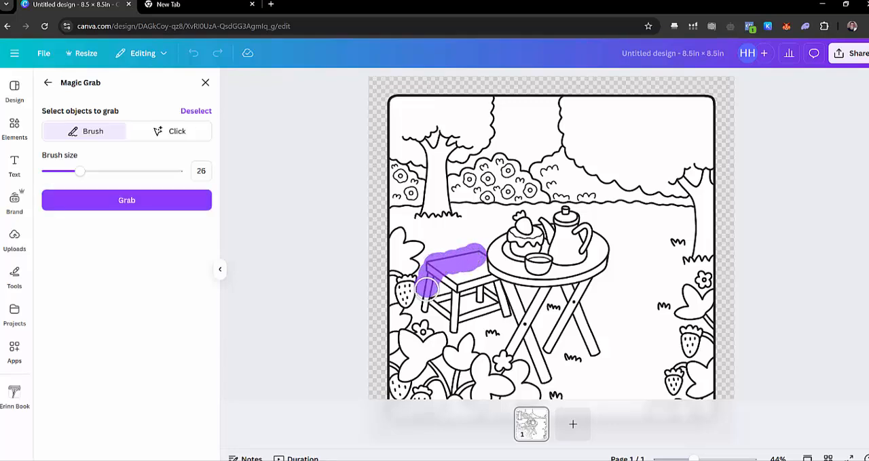
{"action": "left_click_drag", "start_coordinate": [424, 285], "coordinate": [455, 322]}
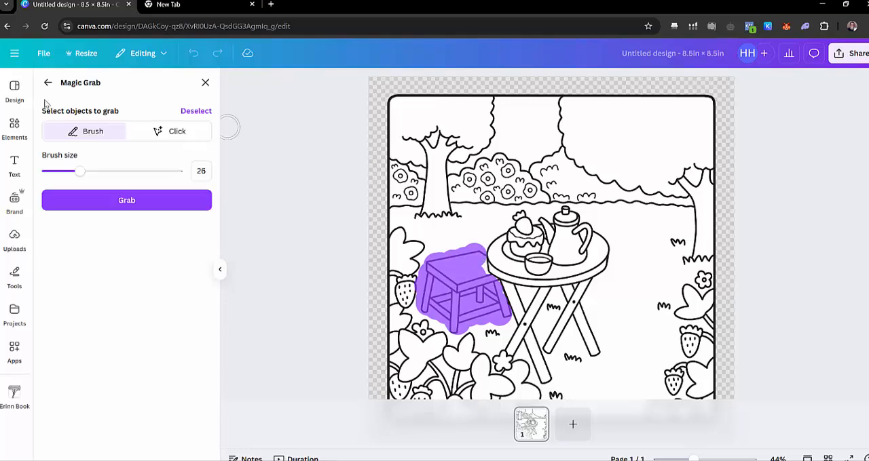
{"action": "left_click", "coordinate": [126, 200]}
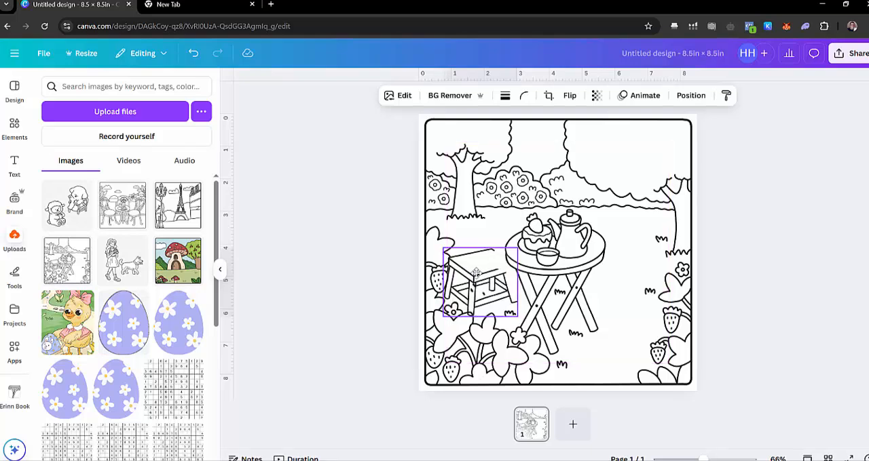
Step: Drop the sheep-and-puppy upload over the scene's upper left and bring up its Edit options
{"action": "left_click", "coordinate": [729, 236]}
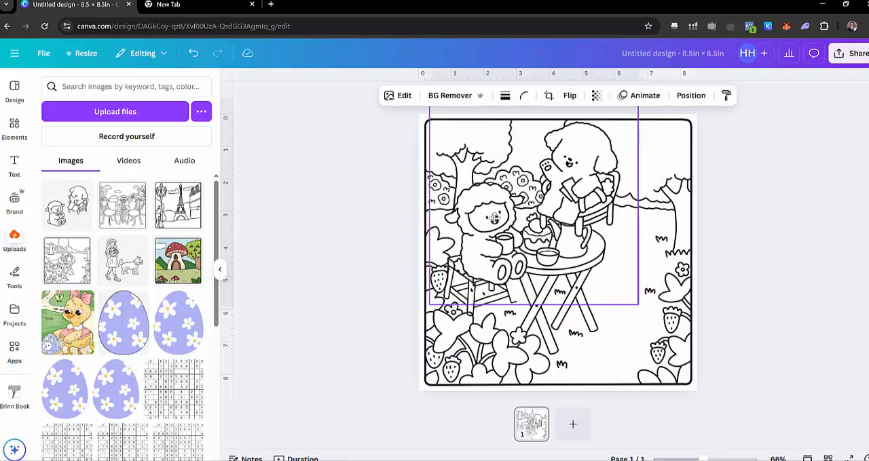
{"action": "left_click_drag", "start_coordinate": [641, 122], "coordinate": [645, 183]}
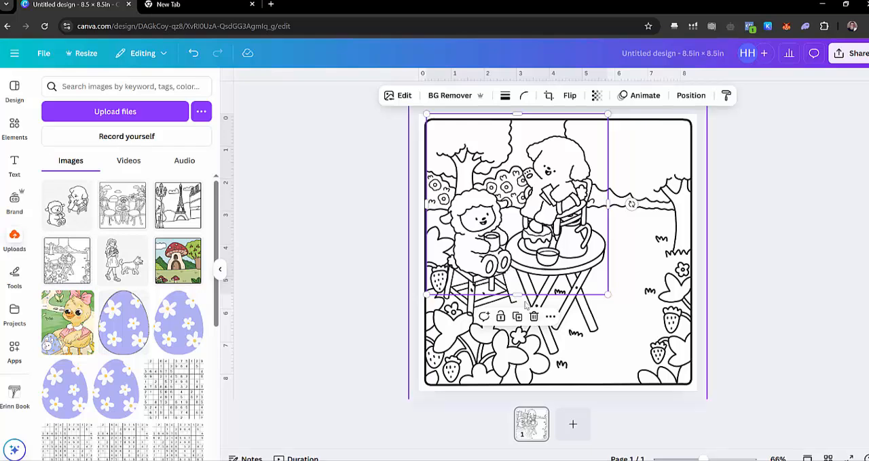
{"action": "left_click", "coordinate": [404, 95]}
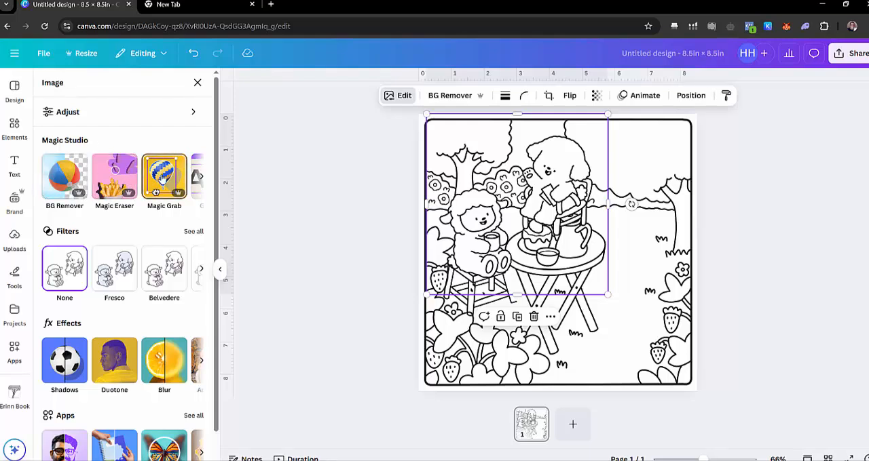
Step: Magic Erase the bear and its chair, keeping only the sheep with its mug
{"action": "left_click", "coordinate": [114, 177]}
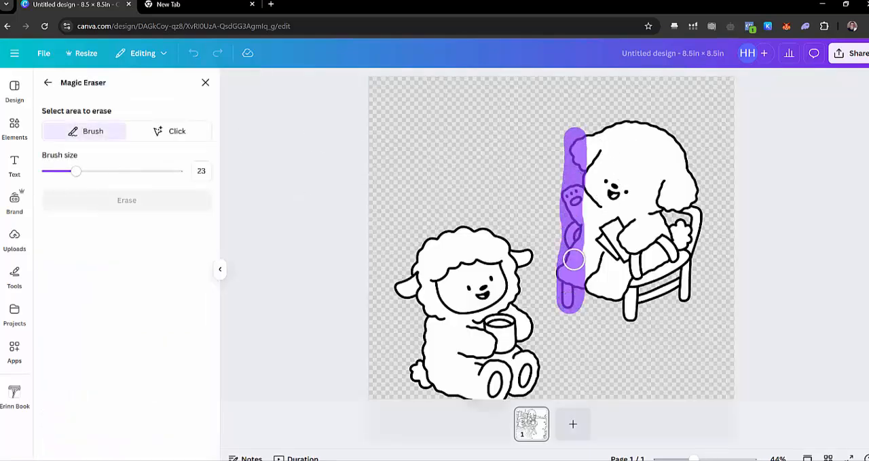
{"action": "left_click_drag", "start_coordinate": [574, 261], "coordinate": [641, 281]}
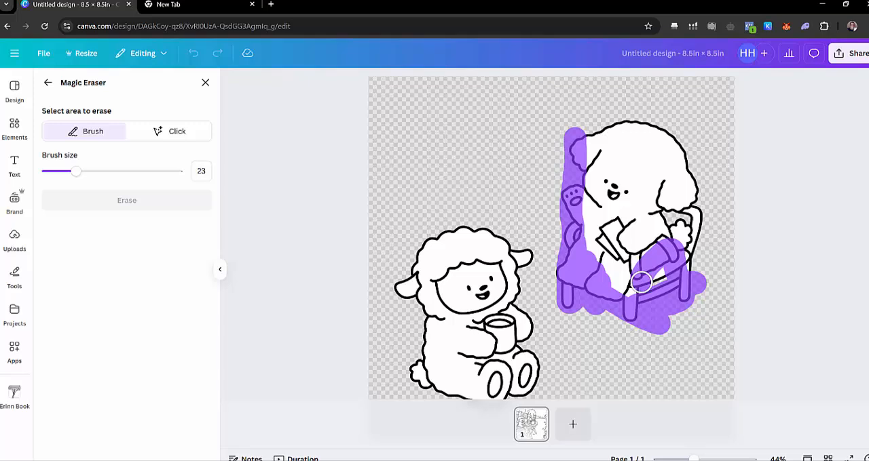
{"action": "left_click_drag", "start_coordinate": [641, 282], "coordinate": [648, 121]}
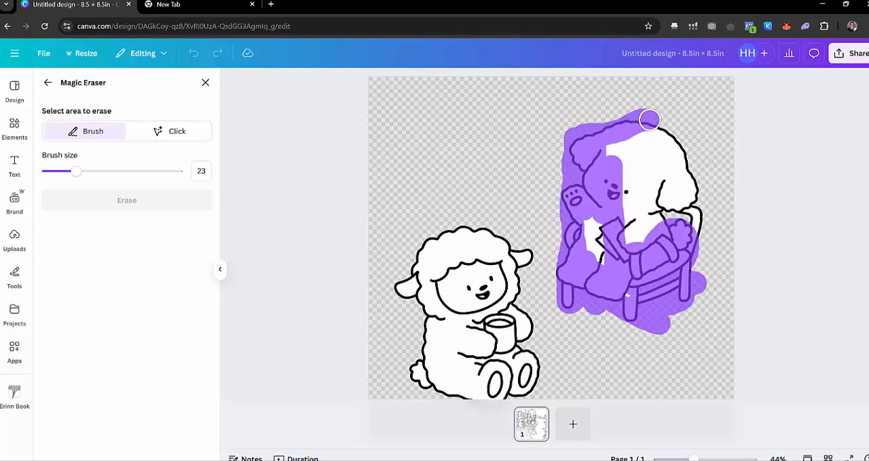
{"action": "left_click_drag", "start_coordinate": [650, 120], "coordinate": [626, 140]}
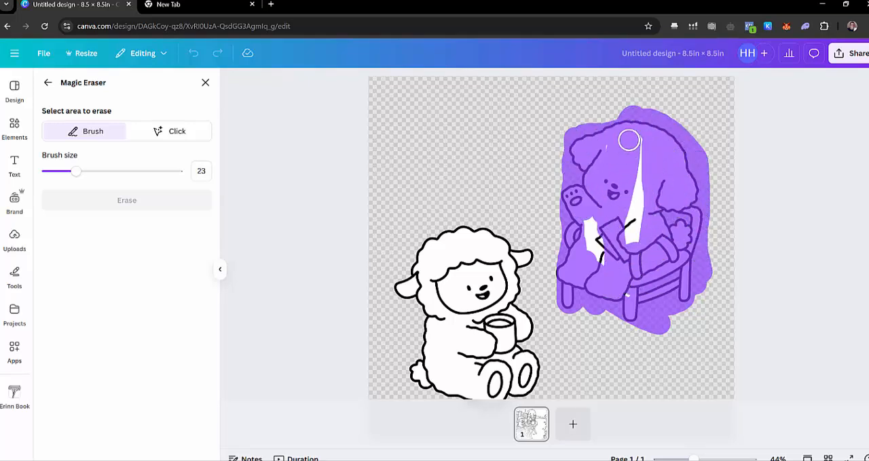
{"action": "left_click_drag", "start_coordinate": [627, 141], "coordinate": [618, 194]}
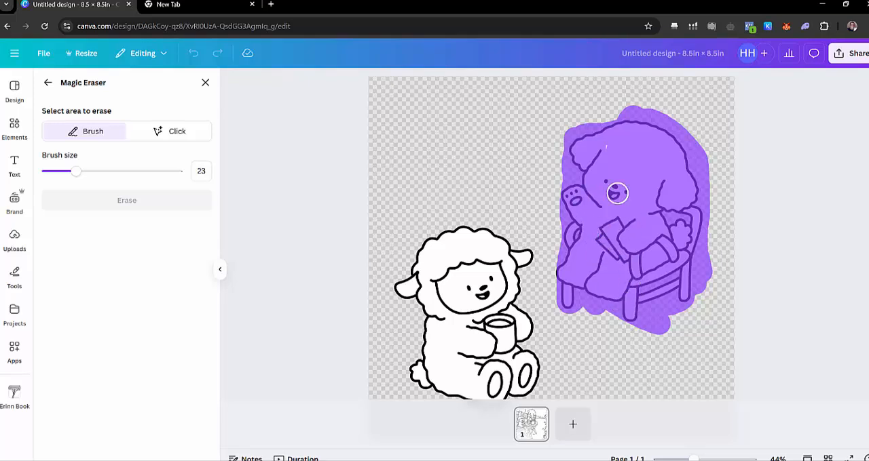
{"action": "left_click", "coordinate": [127, 200]}
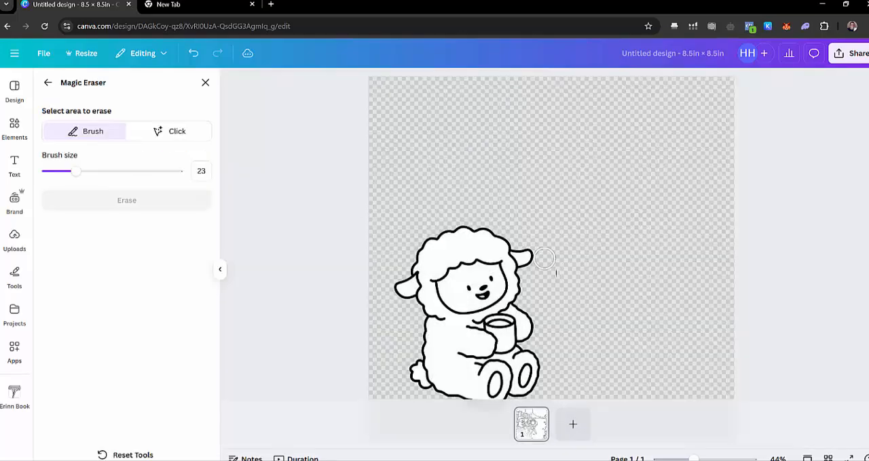
{"action": "left_click", "coordinate": [127, 200]}
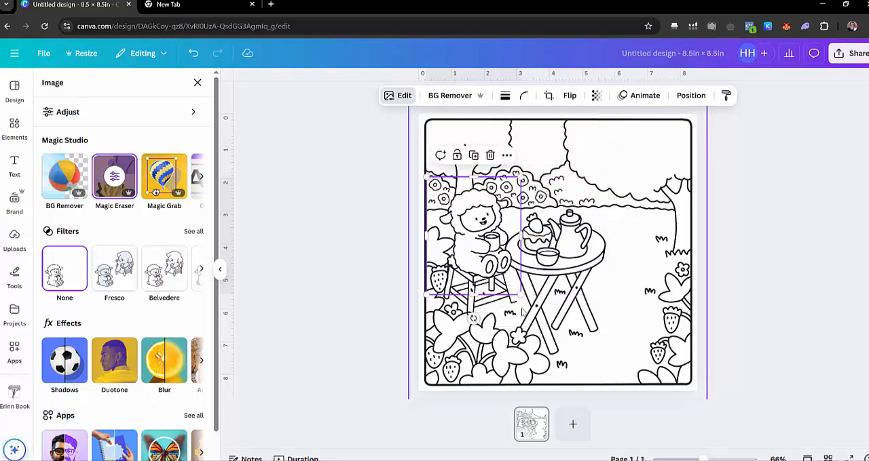
Step: Add the girl-and-dog image, enlarge it, and flip it horizontally so the girl stands right
{"action": "left_click", "coordinate": [15, 240]}
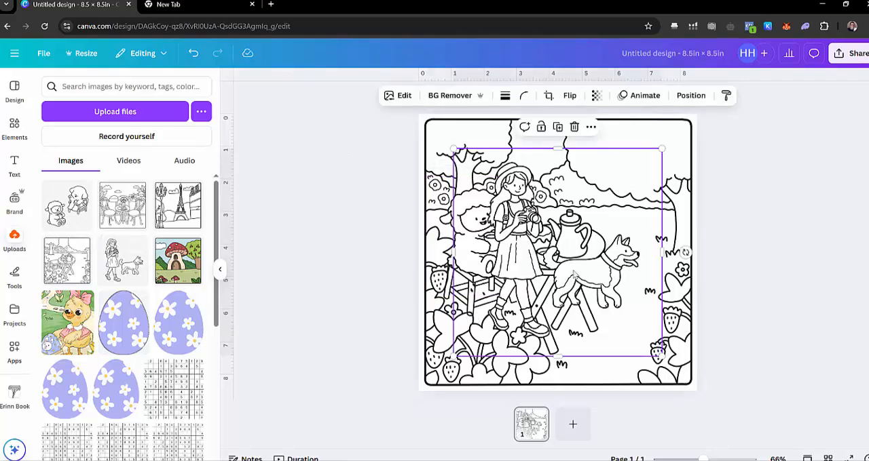
{"action": "left_click_drag", "start_coordinate": [662, 253], "coordinate": [736, 290]}
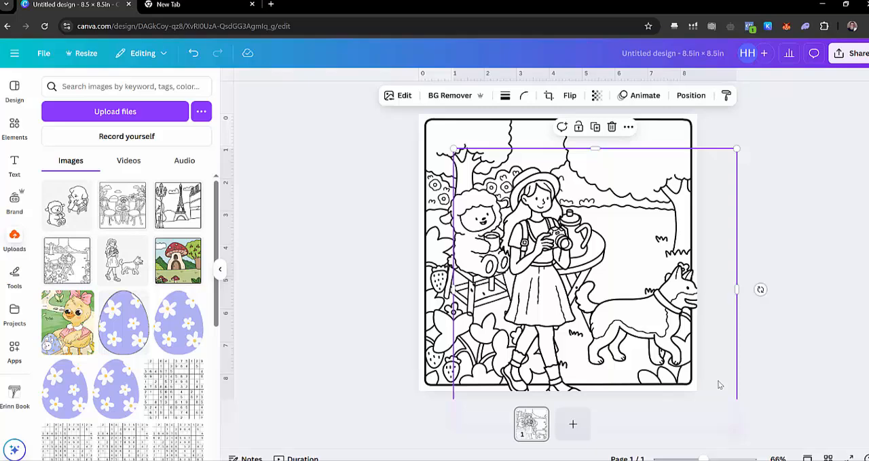
{"action": "left_click", "coordinate": [570, 95]}
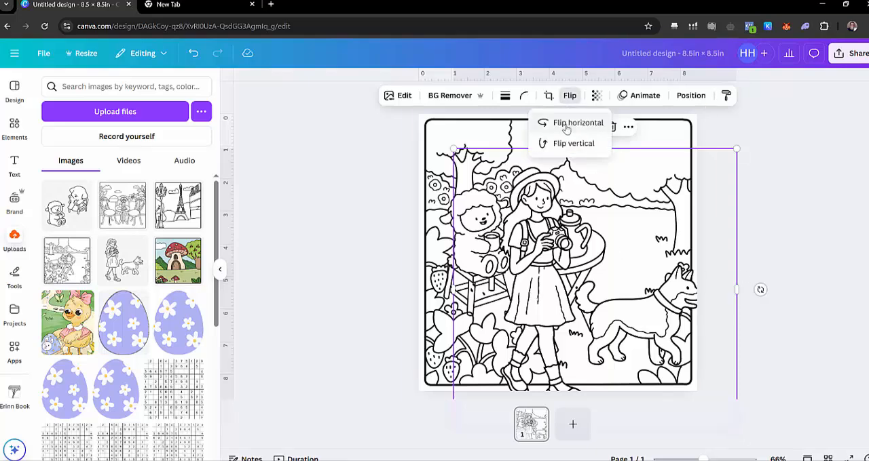
{"action": "left_click", "coordinate": [578, 123]}
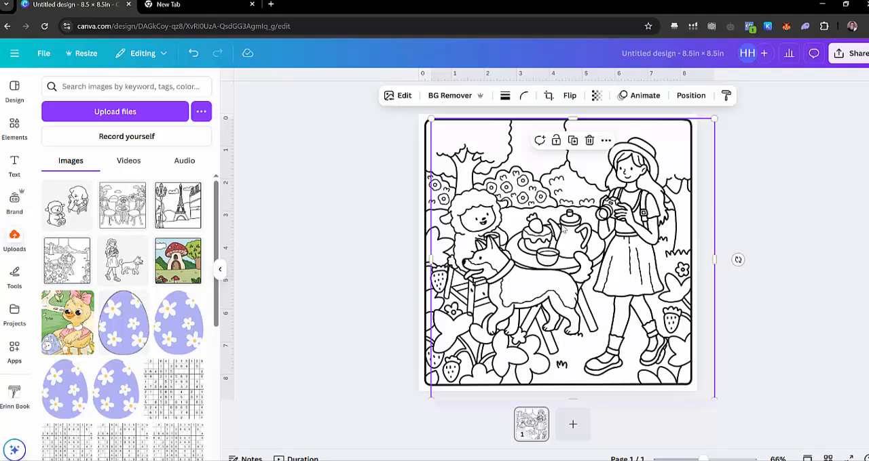
{"action": "left_click", "coordinate": [403, 95]}
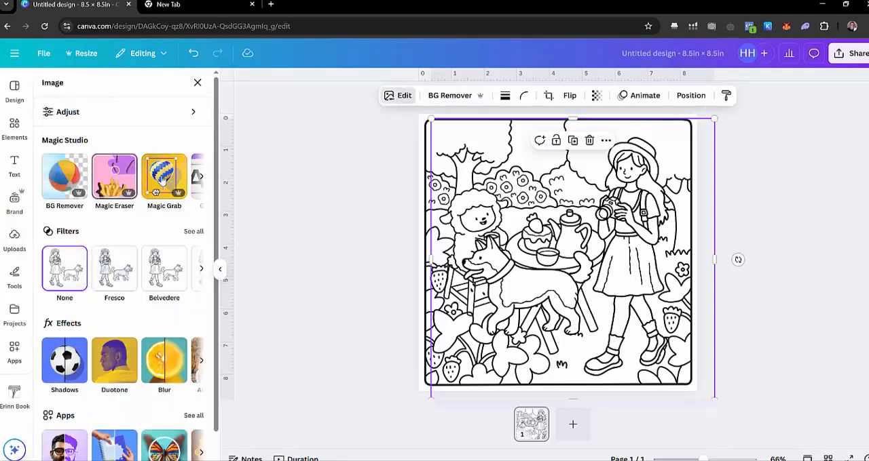
Step: Magic Erase the dog, leaving only the girl with her camera by the table
{"action": "left_click", "coordinate": [114, 178]}
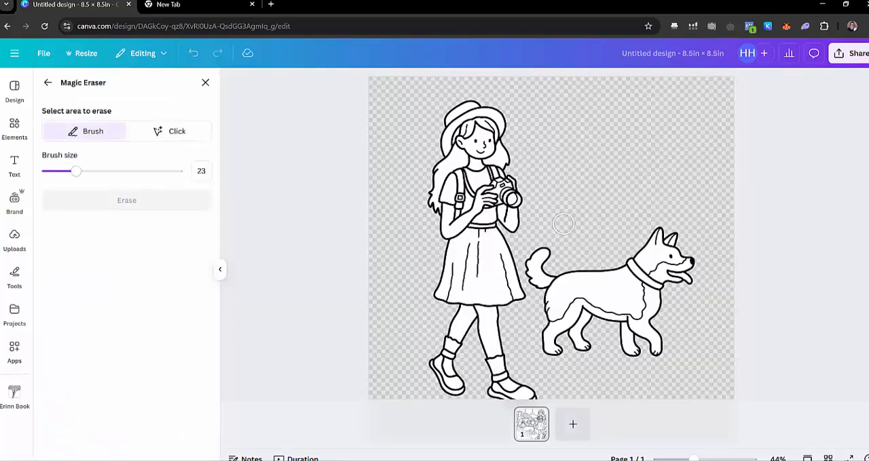
{"action": "left_click_drag", "start_coordinate": [563, 224], "coordinate": [539, 271]}
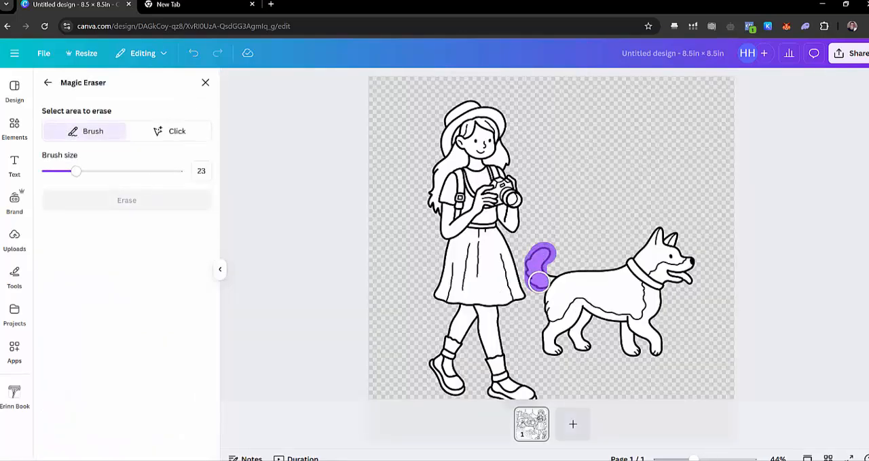
{"action": "left_click_drag", "start_coordinate": [540, 264], "coordinate": [685, 271]}
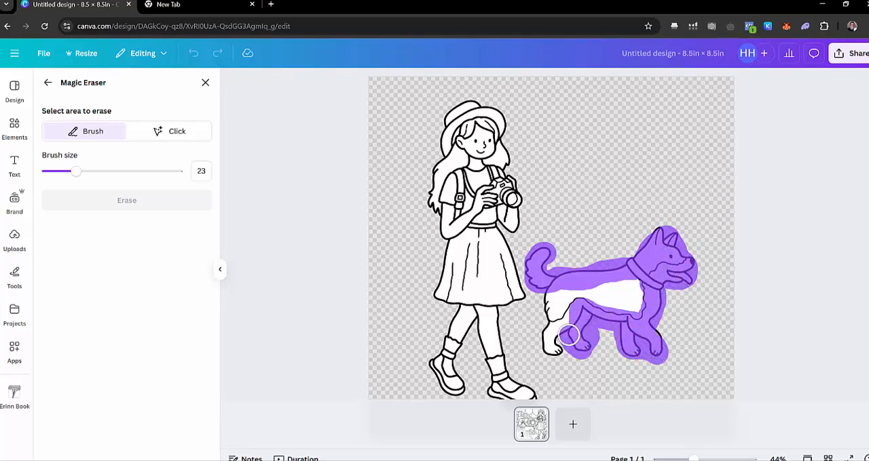
{"action": "left_click_drag", "start_coordinate": [566, 336], "coordinate": [648, 287]}
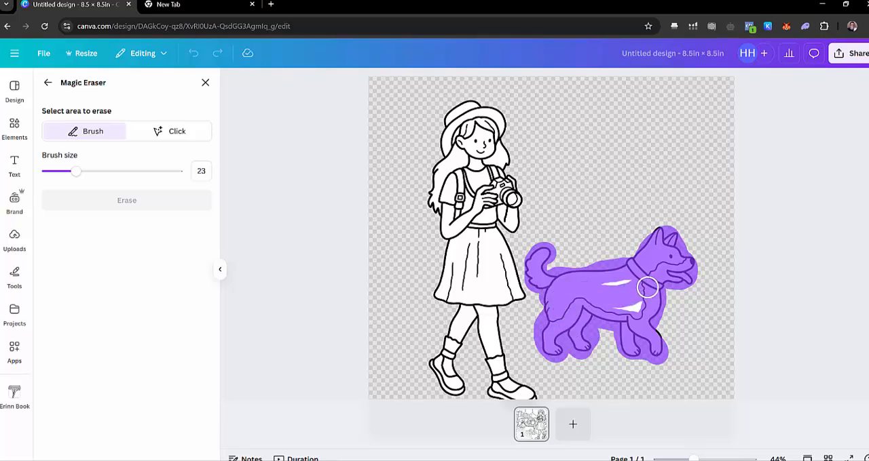
{"action": "left_click", "coordinate": [127, 200]}
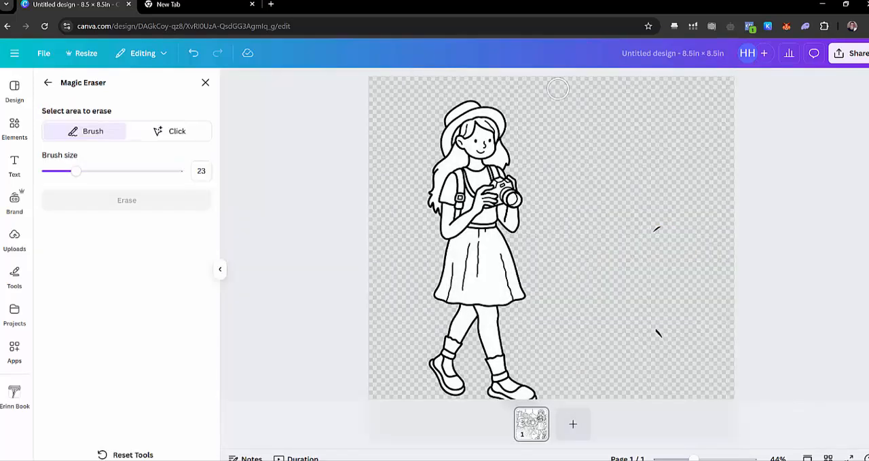
{"action": "mouse_move", "coordinate": [647, 221]}
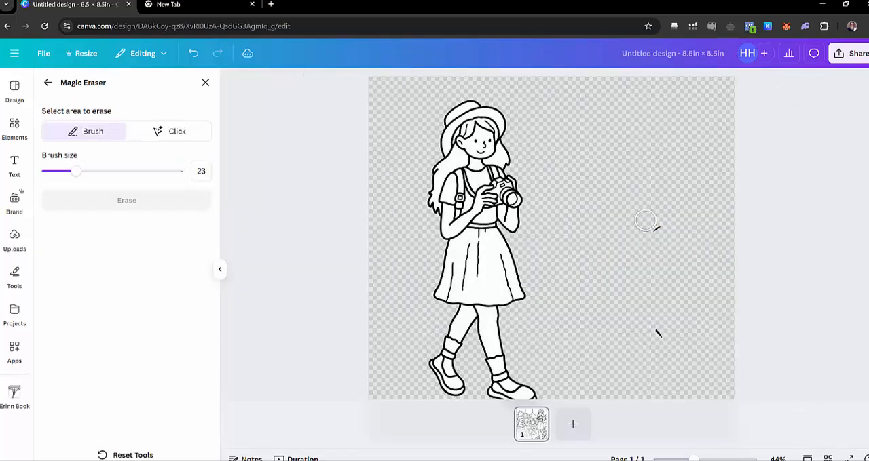
{"action": "left_click", "coordinate": [127, 200]}
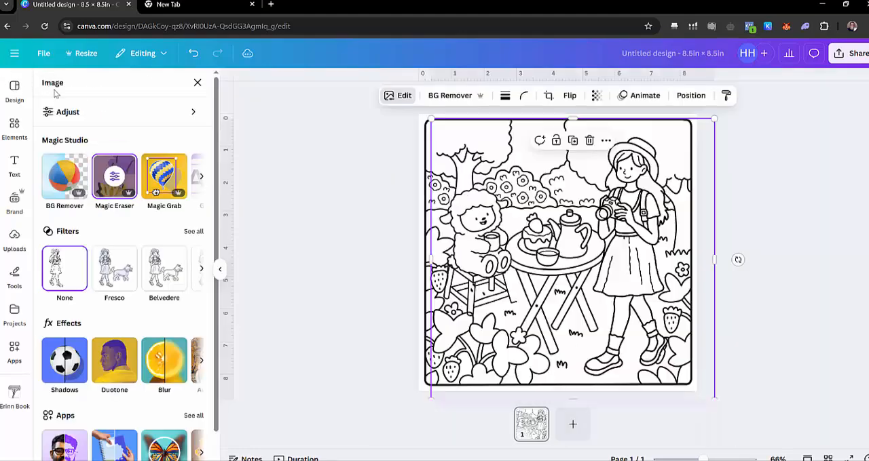
Step: Check the girl's picture on page one, then add a blank page 2
{"action": "left_click", "coordinate": [14, 241]}
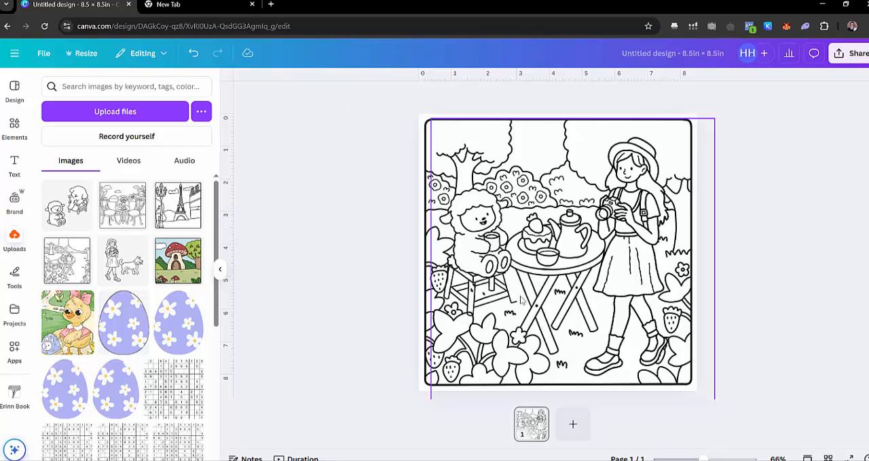
{"action": "mouse_move", "coordinate": [686, 227]}
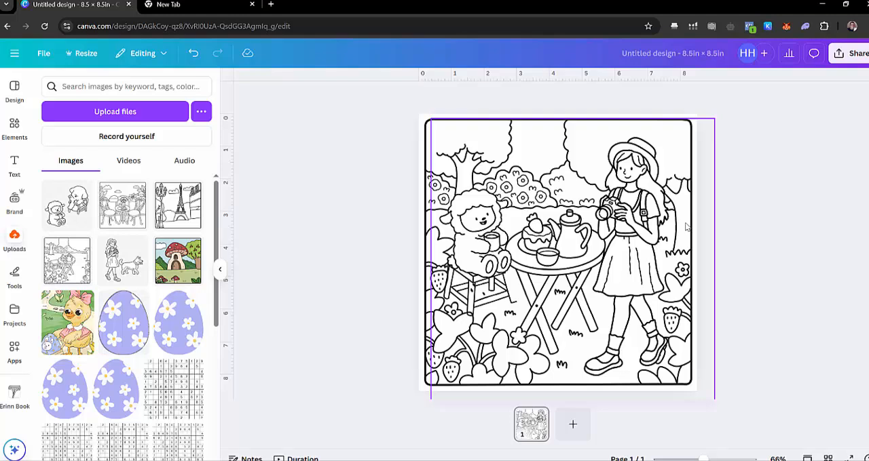
{"action": "mouse_move", "coordinate": [506, 322]}
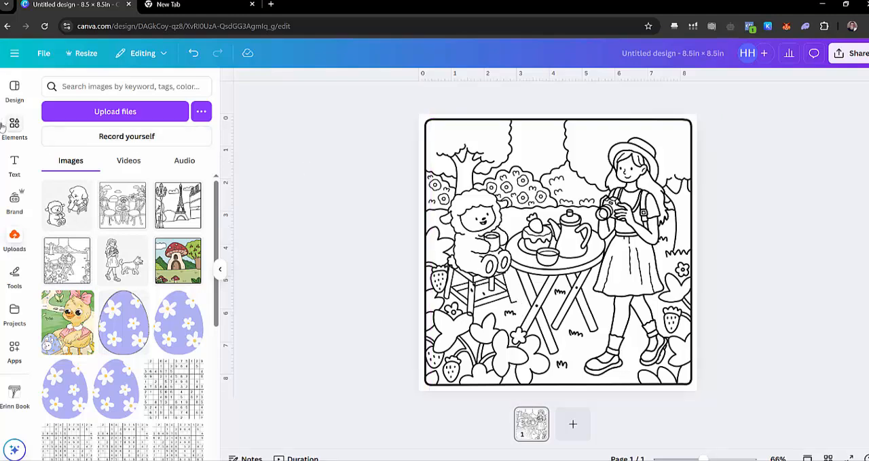
{"action": "left_click", "coordinate": [556, 254]}
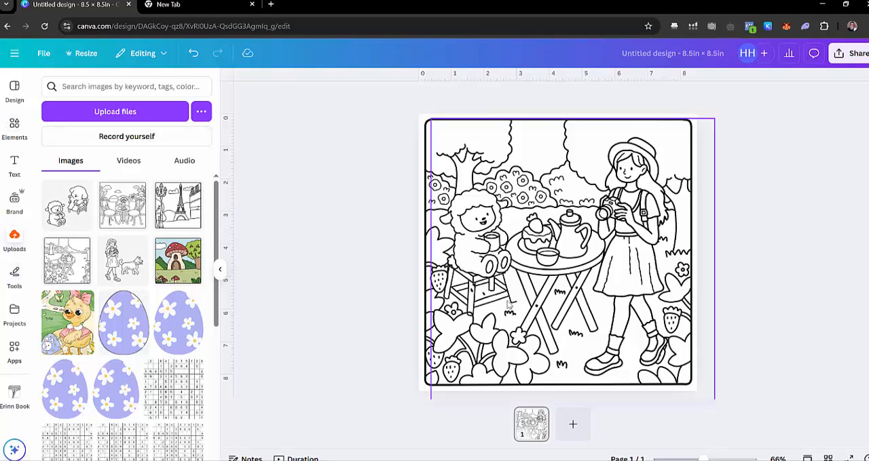
{"action": "left_click", "coordinate": [785, 151]}
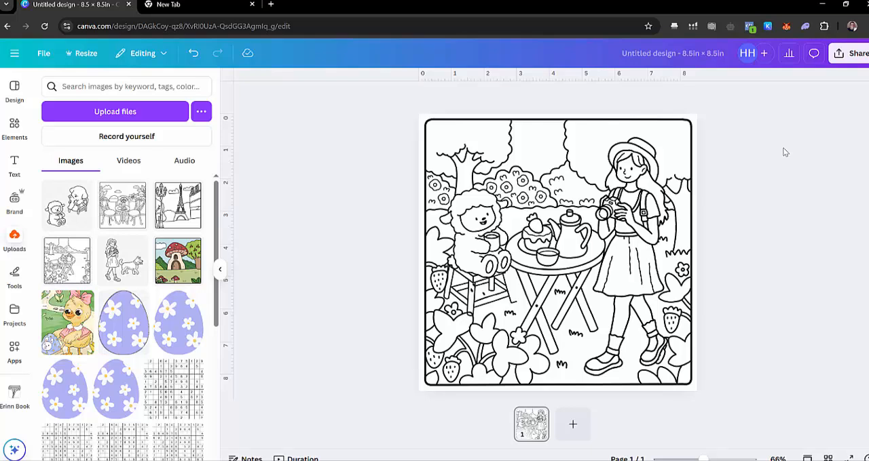
{"action": "left_click", "coordinate": [530, 292]}
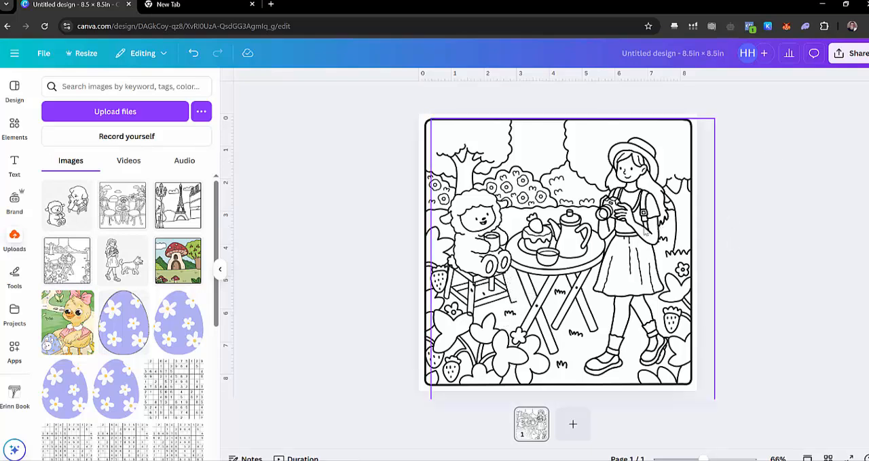
{"action": "left_click", "coordinate": [770, 99]}
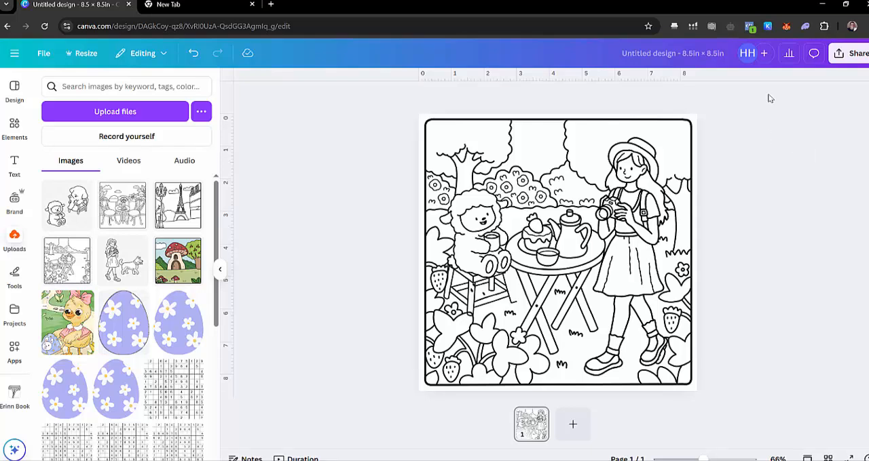
{"action": "left_click", "coordinate": [616, 289]}
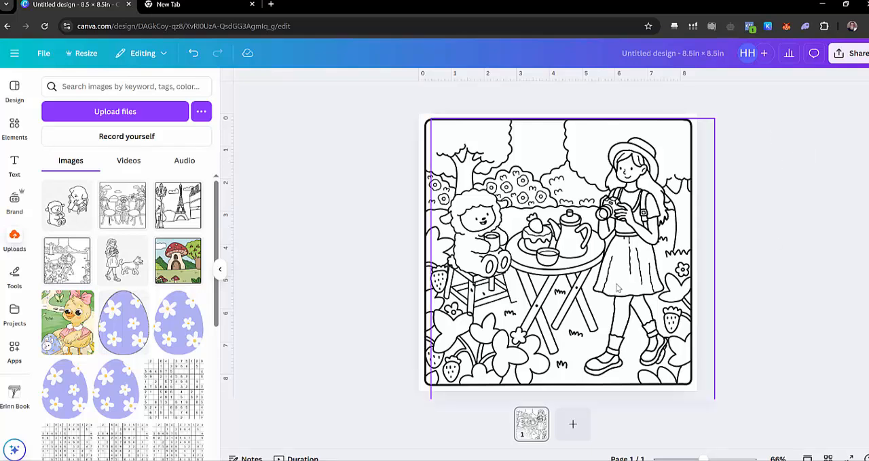
{"action": "left_click", "coordinate": [572, 424]}
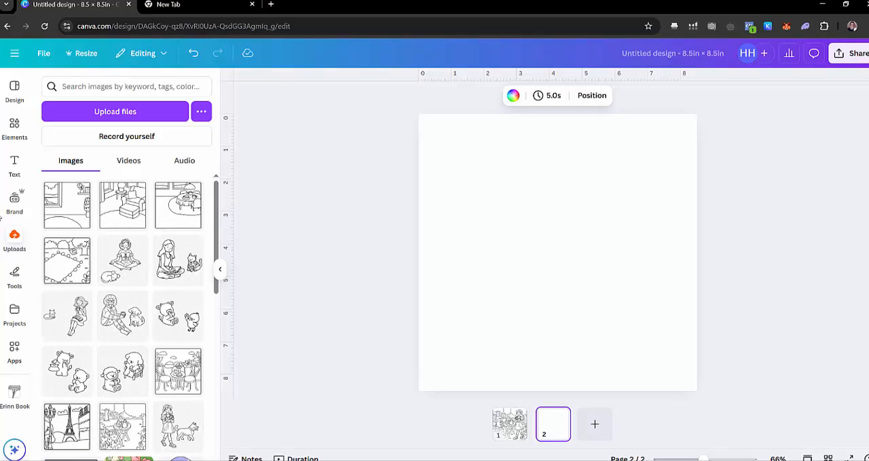
{"action": "mouse_move", "coordinate": [14, 200]}
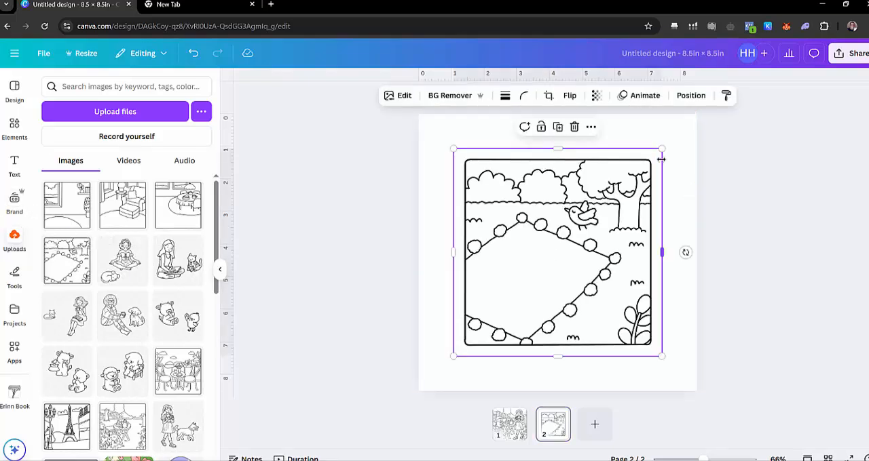
{"action": "left_click_drag", "start_coordinate": [662, 150], "coordinate": [706, 112]}
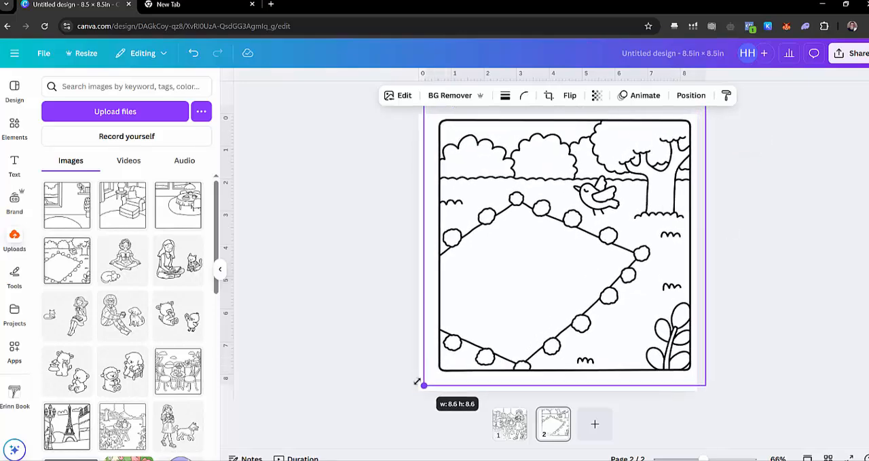
{"action": "left_click", "coordinate": [755, 274]}
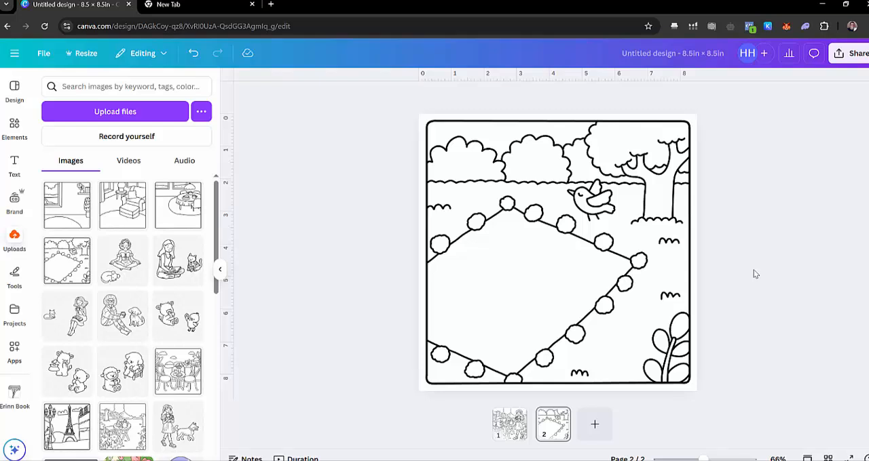
{"action": "mouse_move", "coordinate": [434, 199]}
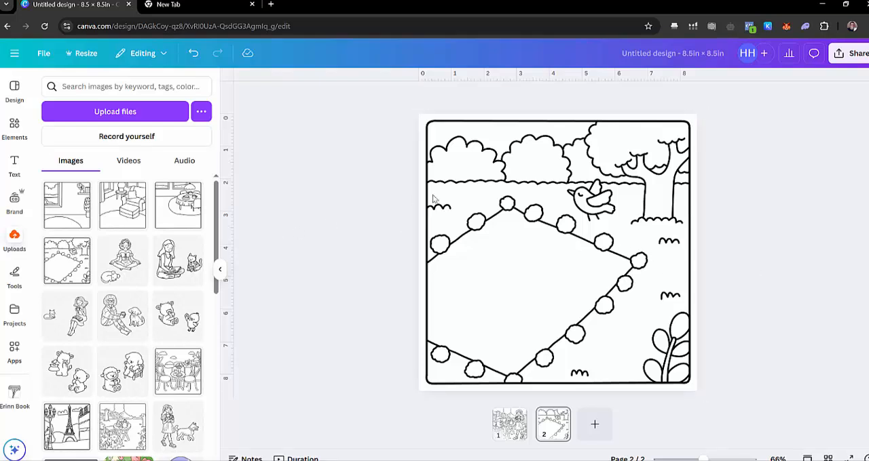
{"action": "left_click", "coordinate": [596, 194]}
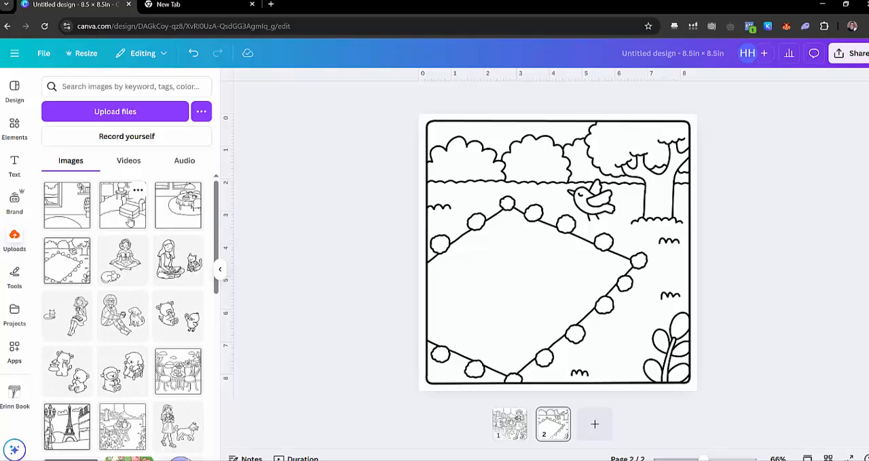
{"action": "mouse_move", "coordinate": [319, 237]}
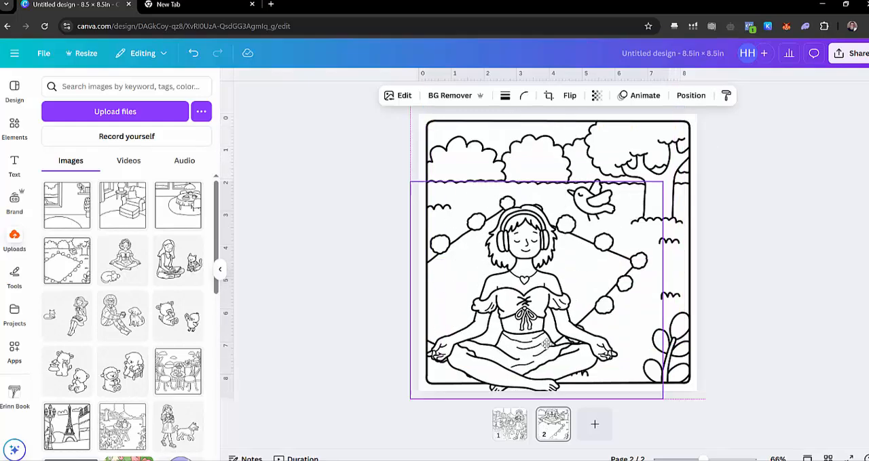
Step: Adjust the meditating girl over the blanket and add the teddy bear illustration
{"action": "left_click", "coordinate": [522, 292]}
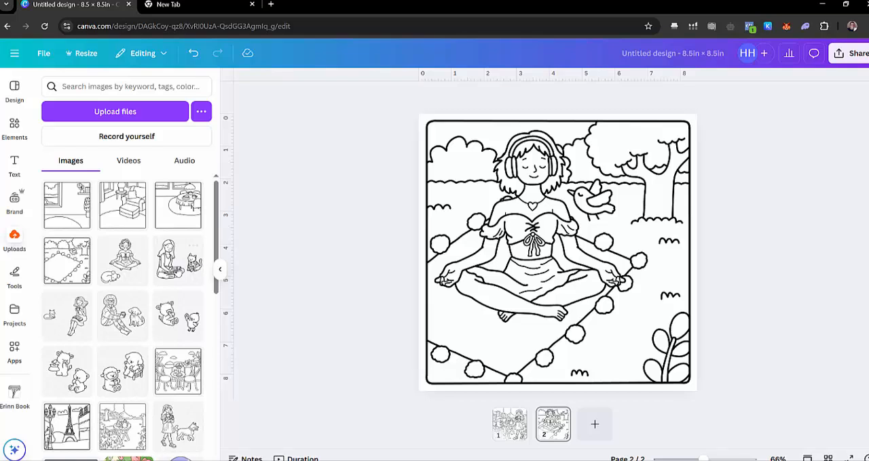
{"action": "mouse_move", "coordinate": [200, 405]}
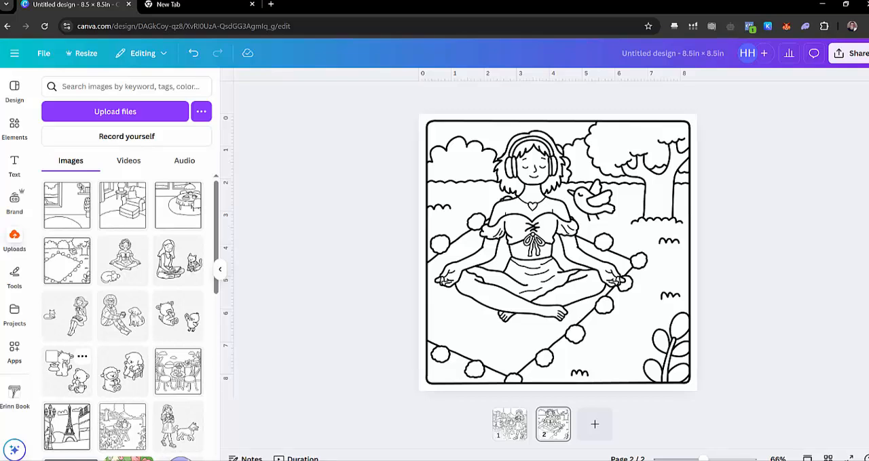
{"action": "left_click", "coordinate": [556, 254]}
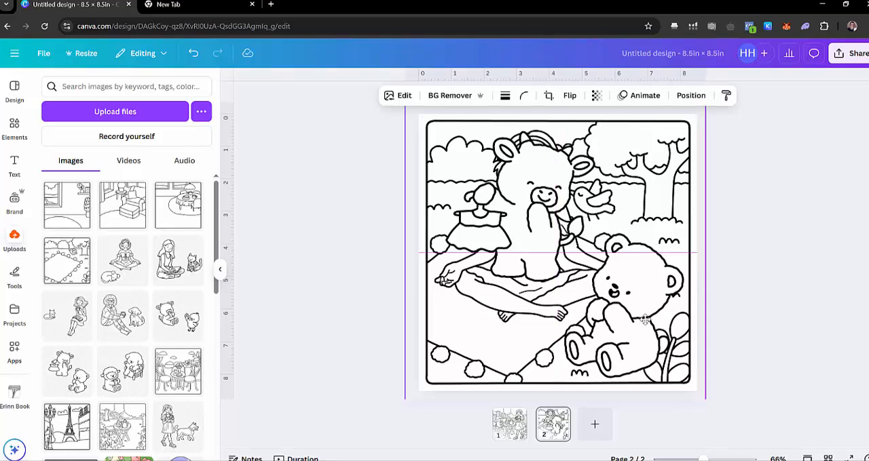
Step: Flip the teddy illustration horizontally twice, restoring its original direction, and bring up its Edit options
{"action": "left_click", "coordinate": [625, 305]}
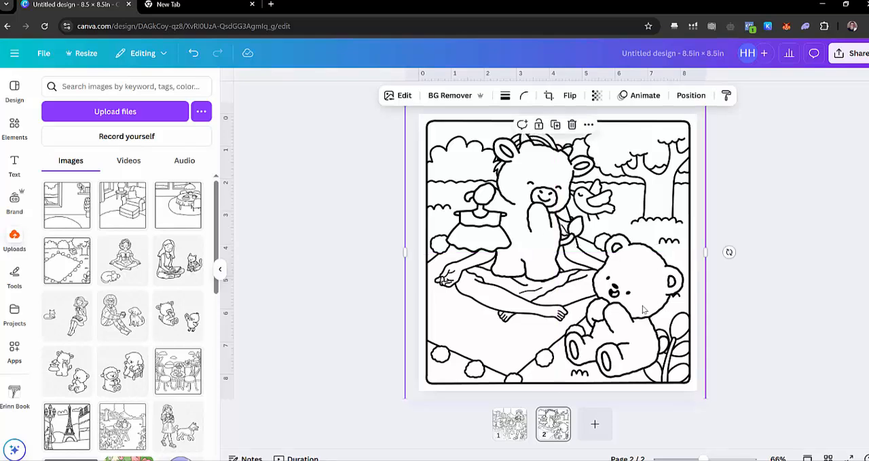
{"action": "left_click", "coordinate": [569, 95]}
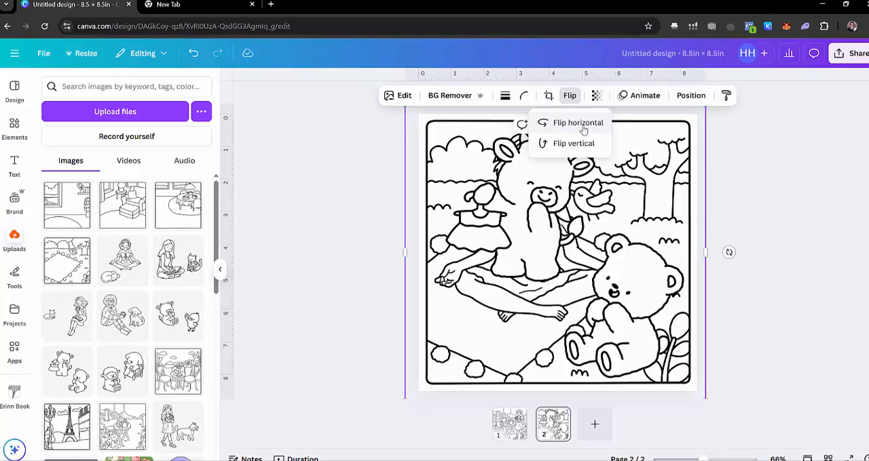
{"action": "left_click", "coordinate": [577, 122]}
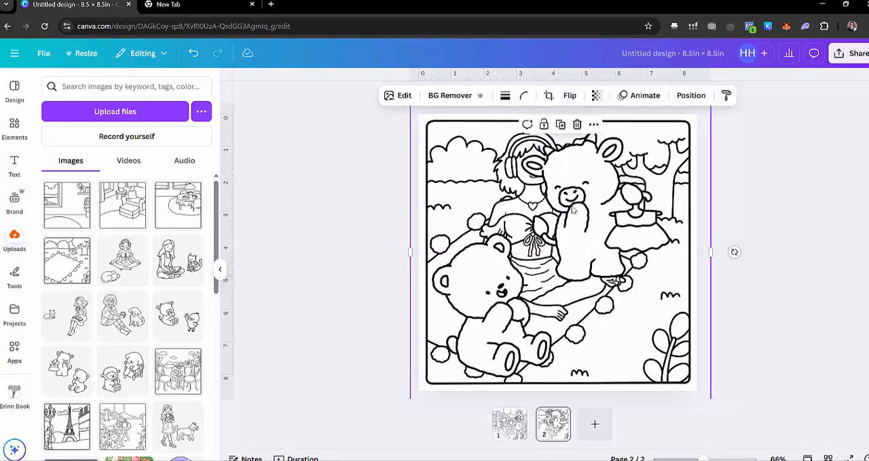
{"action": "mouse_move", "coordinate": [531, 321]}
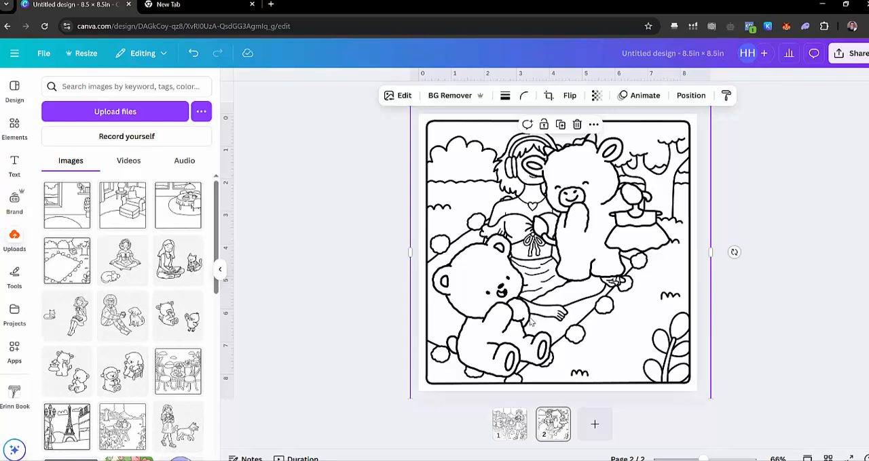
{"action": "left_click", "coordinate": [570, 95]}
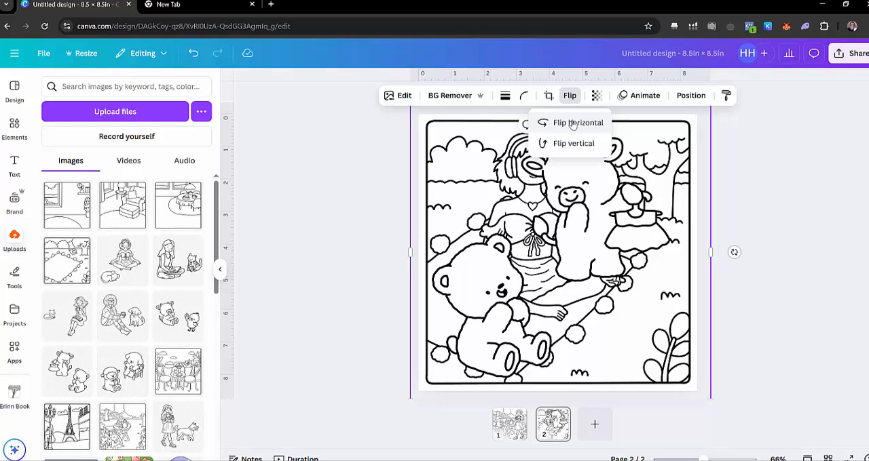
{"action": "left_click", "coordinate": [579, 123]}
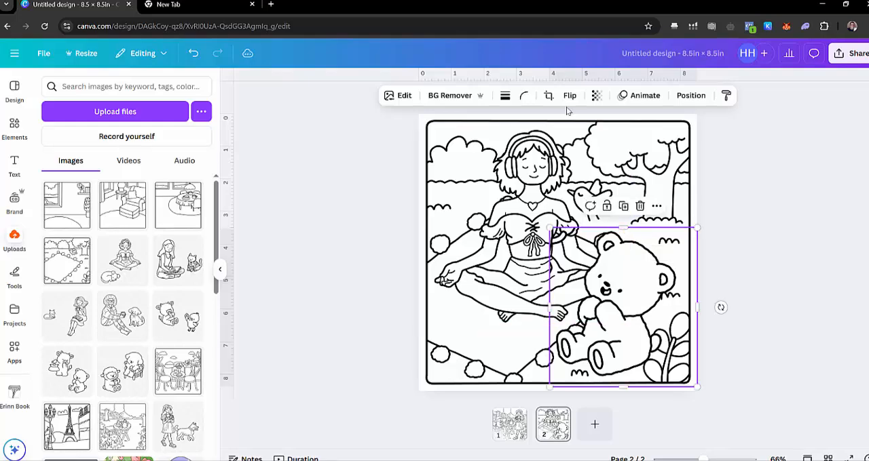
{"action": "left_click", "coordinate": [403, 95]}
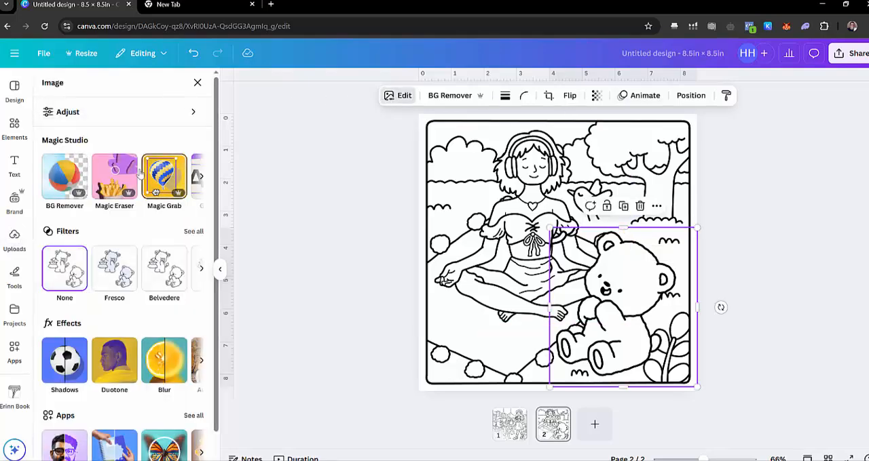
Step: Click-select and erase the calf with Magic Eraser, then brush away its leftover bits
{"action": "left_click", "coordinate": [114, 177]}
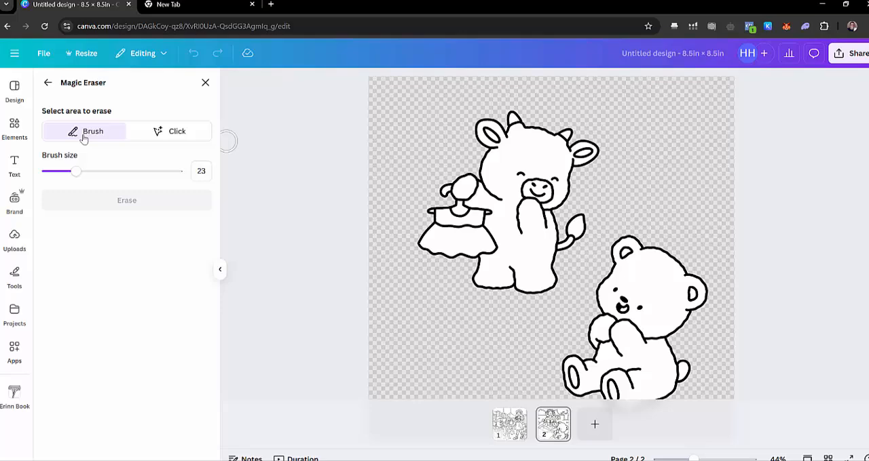
{"action": "left_click", "coordinate": [176, 131]}
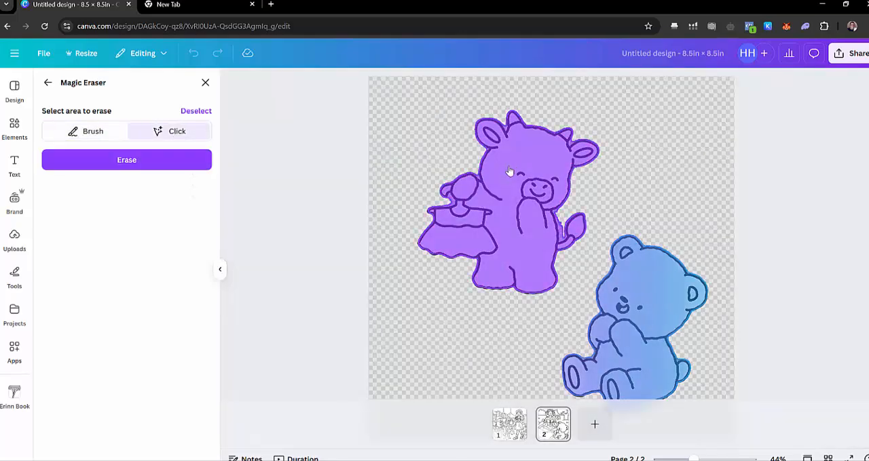
{"action": "left_click", "coordinate": [126, 160]}
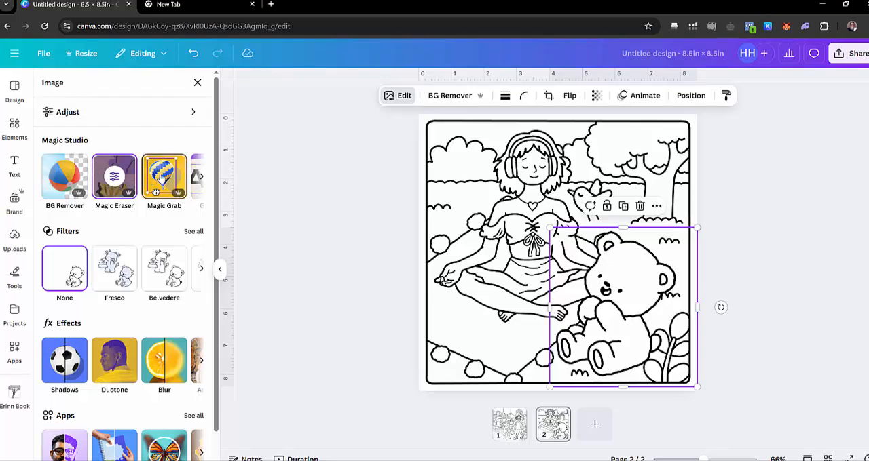
{"action": "left_click", "coordinate": [449, 95]}
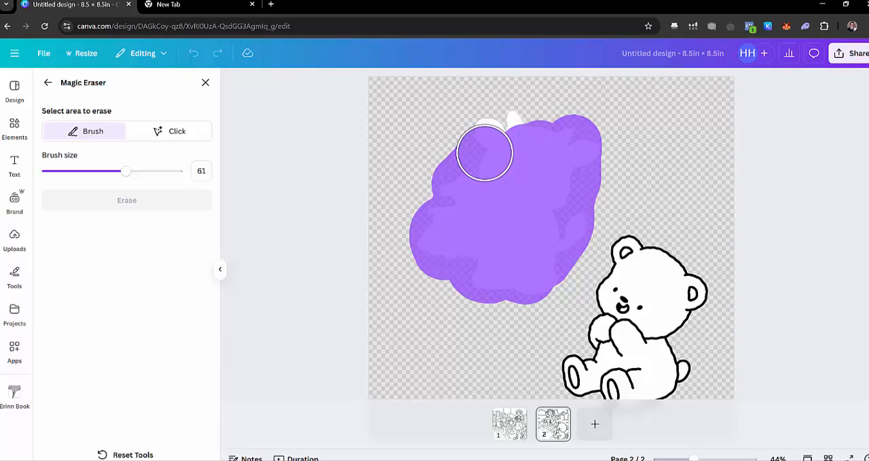
{"action": "left_click", "coordinate": [127, 200]}
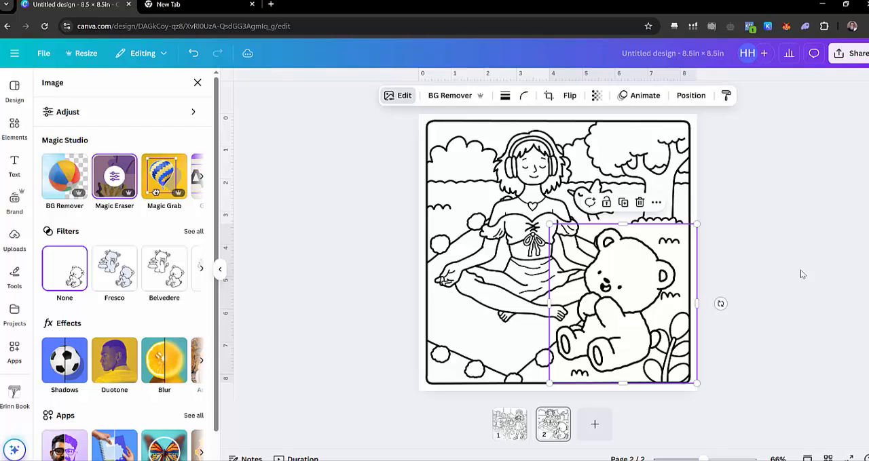
Step: Crop the tea table image to its top, shrink it, and place it at the blanket's lower-left
{"action": "left_click", "coordinate": [14, 241]}
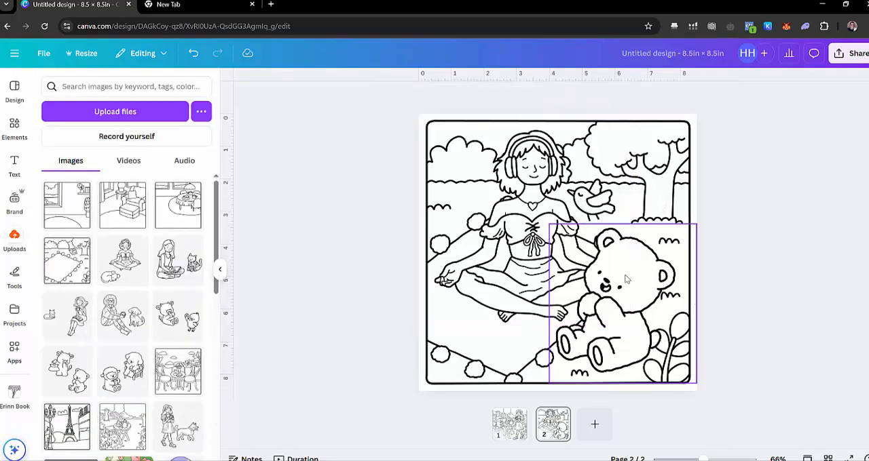
{"action": "left_click", "coordinate": [624, 279]}
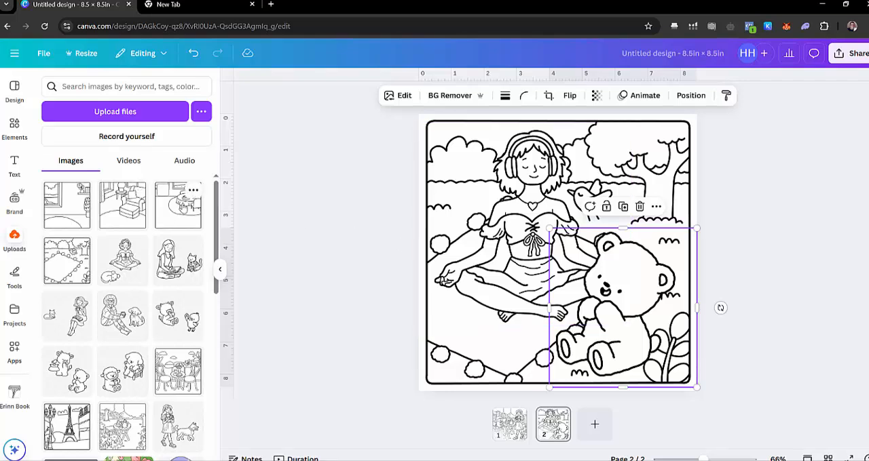
{"action": "mouse_move", "coordinate": [202, 284]}
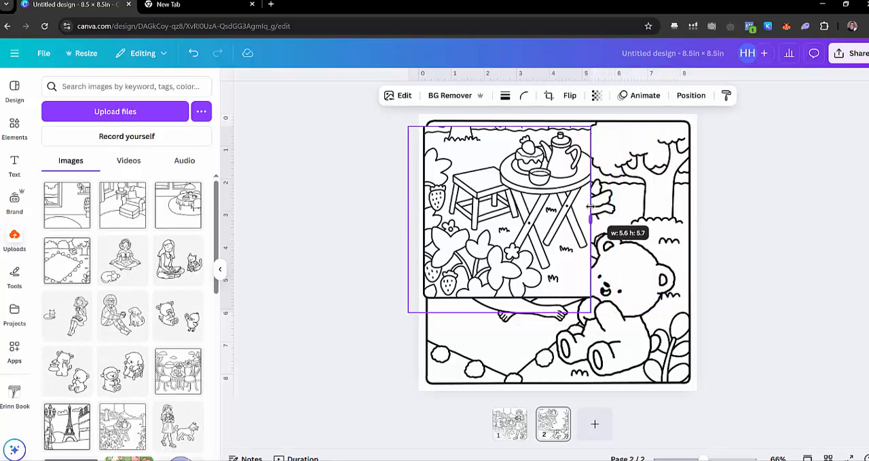
{"action": "left_click_drag", "start_coordinate": [591, 313], "coordinate": [599, 230]}
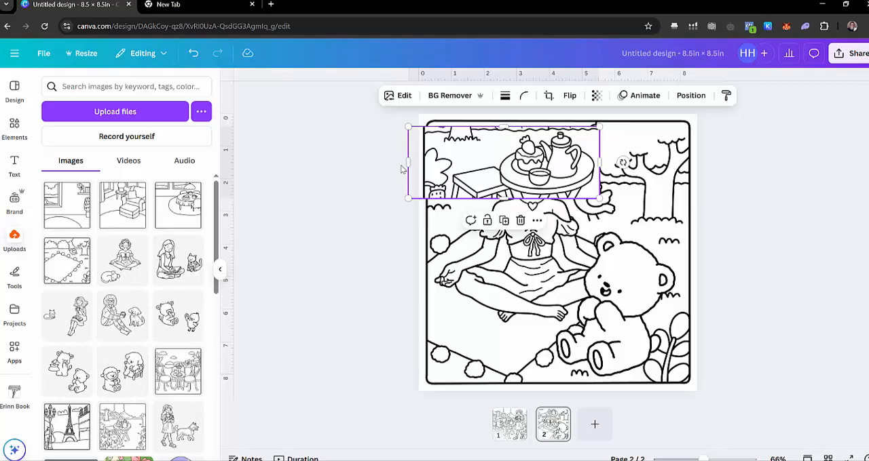
{"action": "left_click_drag", "start_coordinate": [502, 162], "coordinate": [546, 166]}
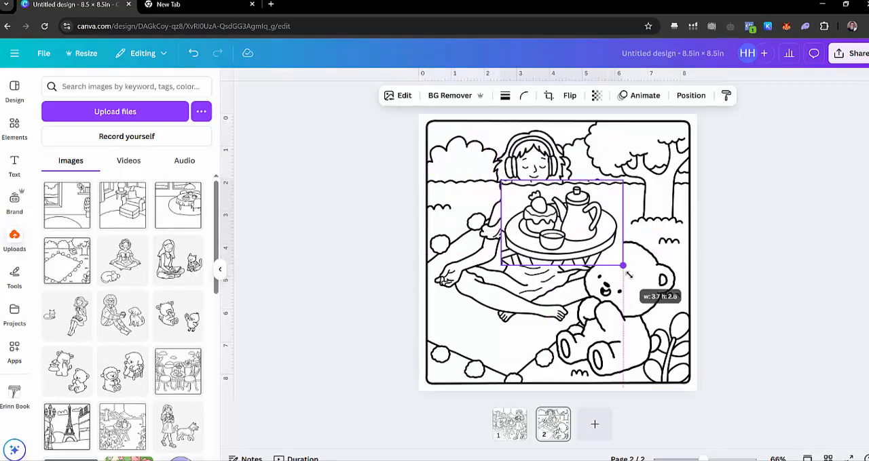
{"action": "left_click_drag", "start_coordinate": [623, 265], "coordinate": [619, 263]}
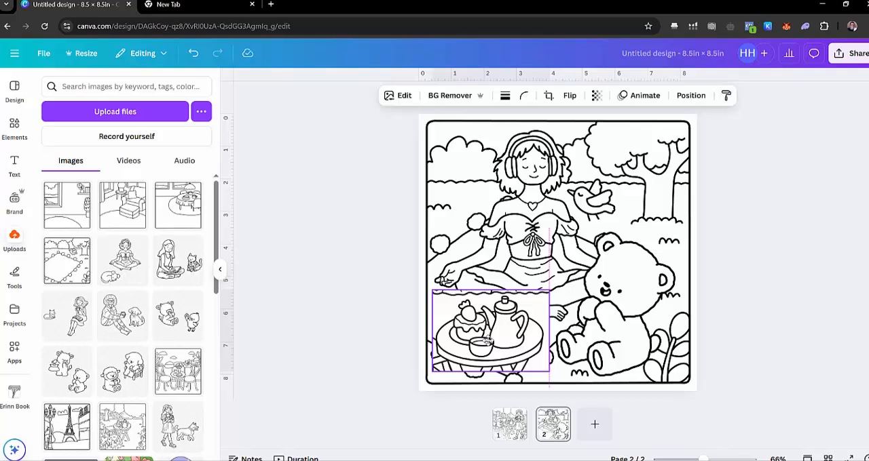
{"action": "left_click", "coordinate": [489, 332]}
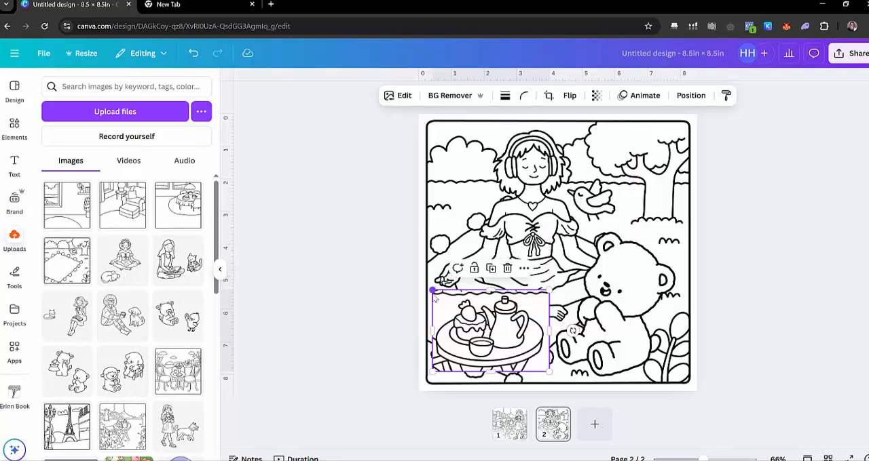
{"action": "left_click", "coordinate": [404, 95]}
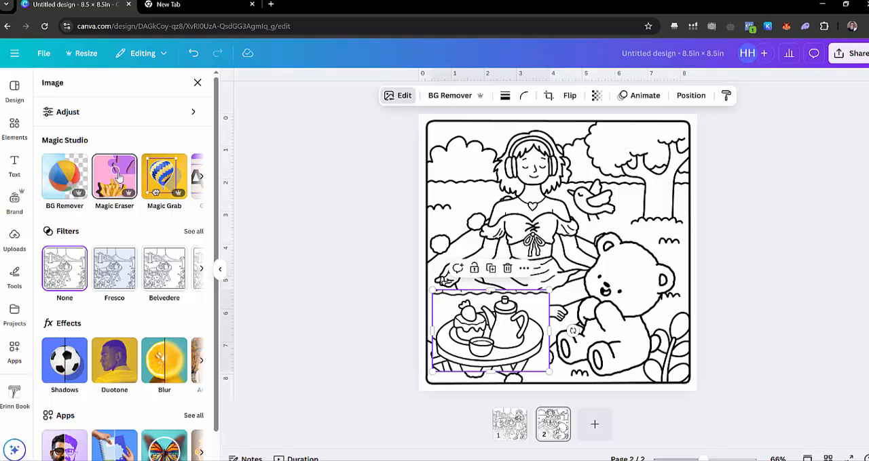
{"action": "mouse_move", "coordinate": [163, 176]}
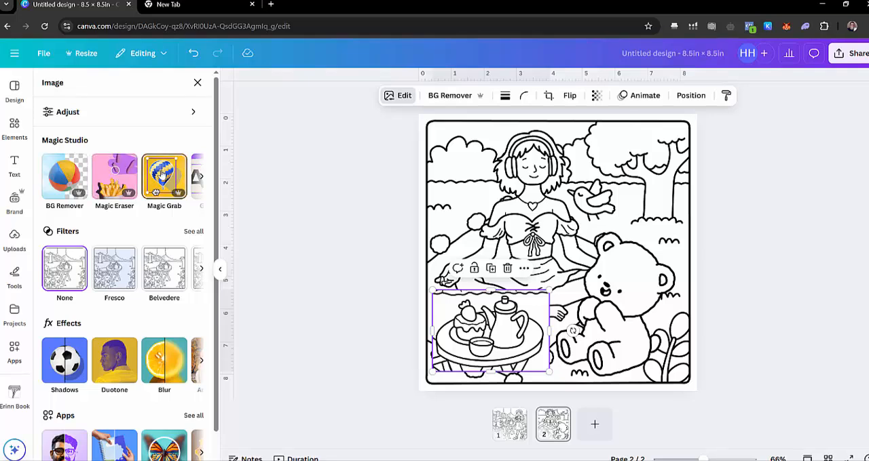
Step: Magic Grab the teapot, cake and cup by brushing over the tabletop
{"action": "left_click", "coordinate": [164, 177]}
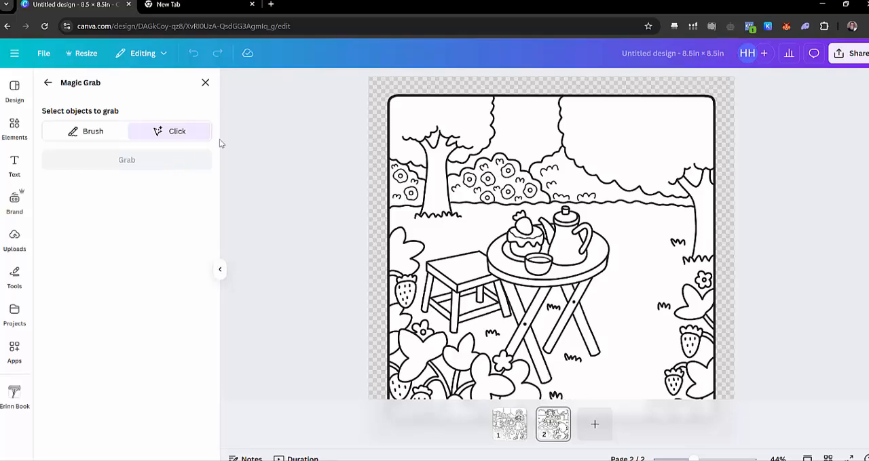
{"action": "left_click", "coordinate": [93, 131]}
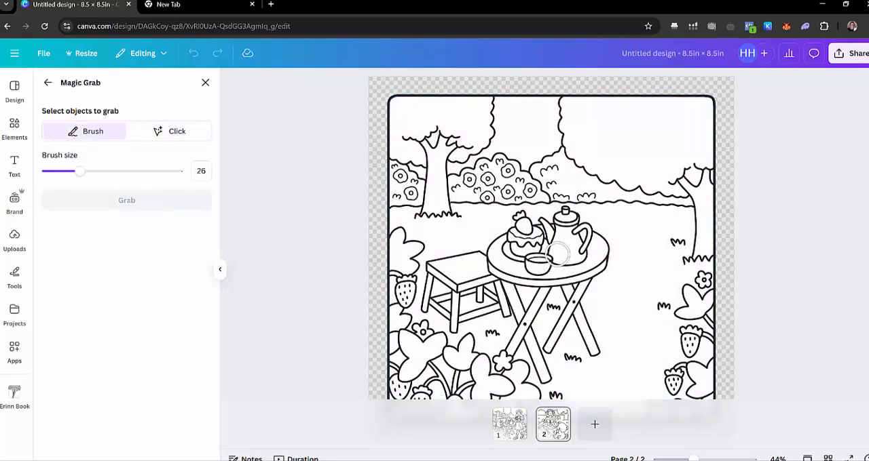
{"action": "left_click_drag", "start_coordinate": [563, 262], "coordinate": [597, 258]}
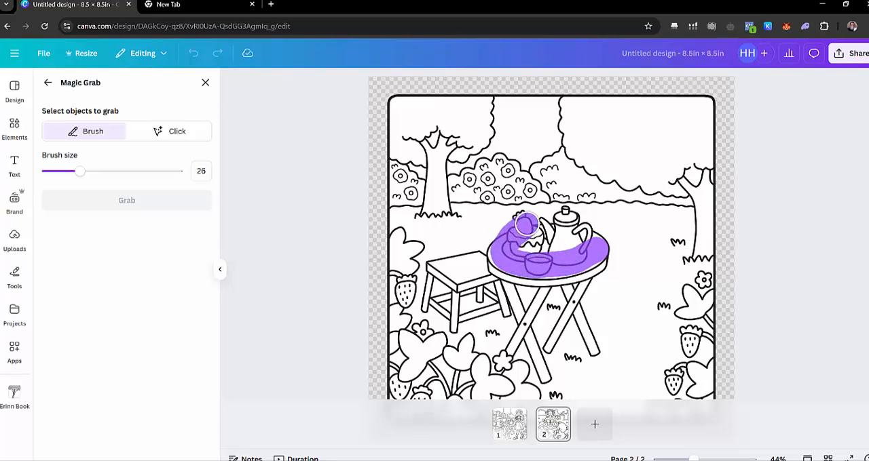
{"action": "left_click_drag", "start_coordinate": [525, 224], "coordinate": [532, 273]}
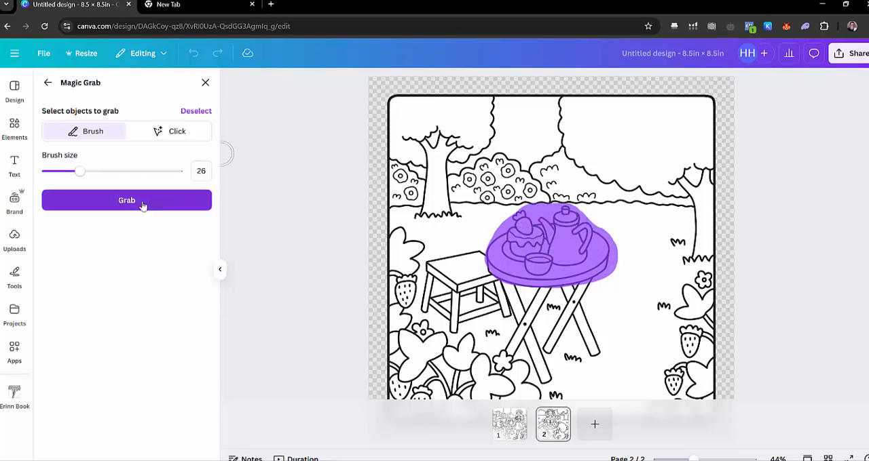
{"action": "left_click", "coordinate": [126, 200]}
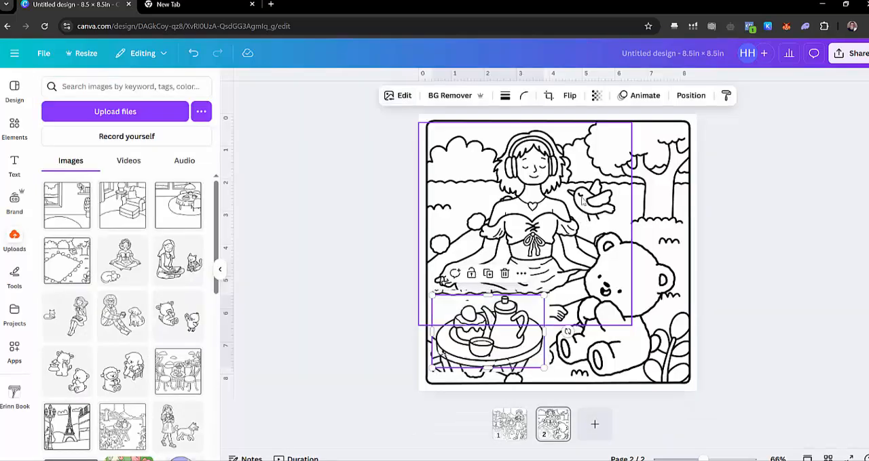
Step: Move the grabbed tea set into the bottom-left corner of page two
{"action": "left_click_drag", "start_coordinate": [487, 336], "coordinate": [492, 281]}
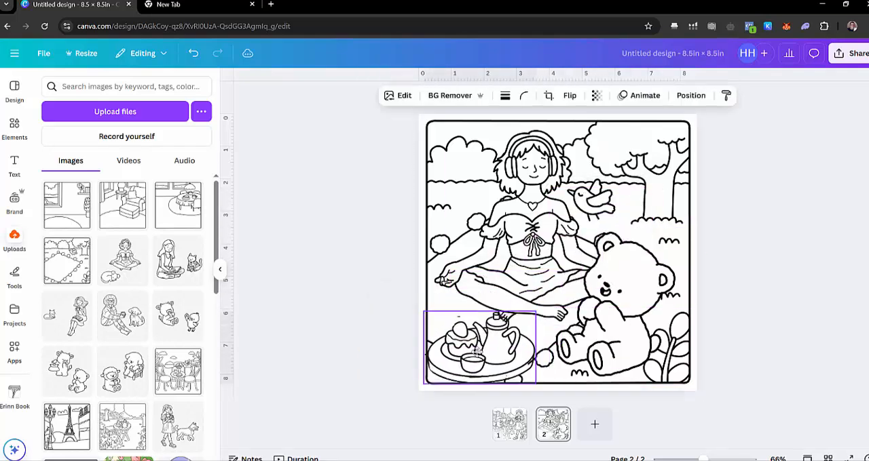
{"action": "left_click_drag", "start_coordinate": [480, 346], "coordinate": [483, 343]}
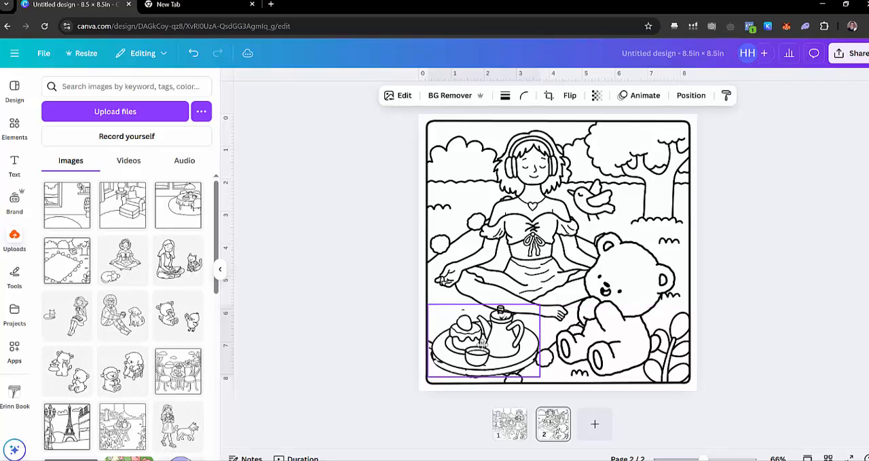
{"action": "left_click", "coordinate": [483, 341]}
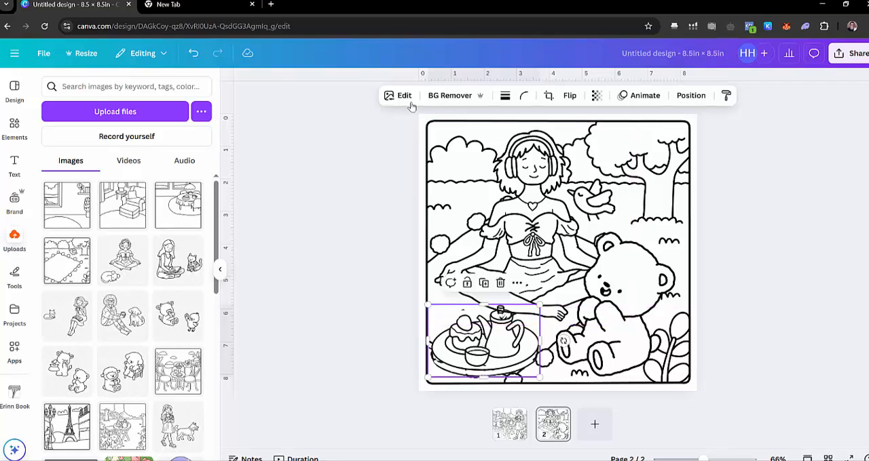
{"action": "left_click", "coordinate": [404, 95]}
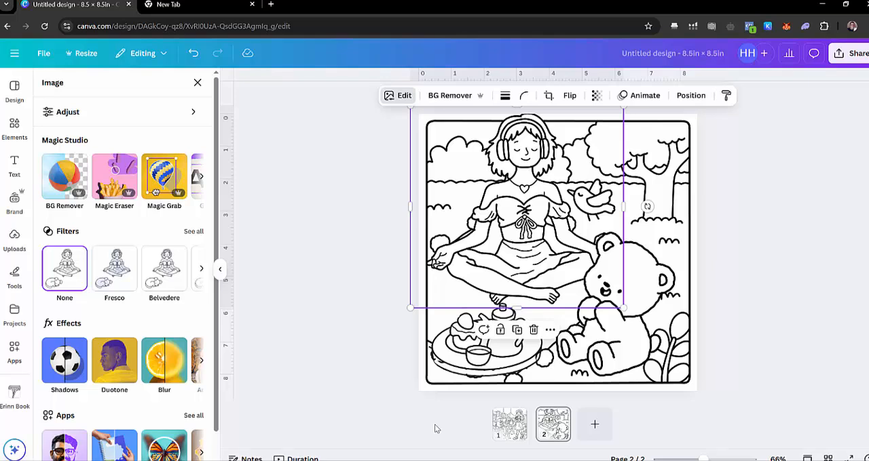
{"action": "left_click", "coordinate": [475, 350]}
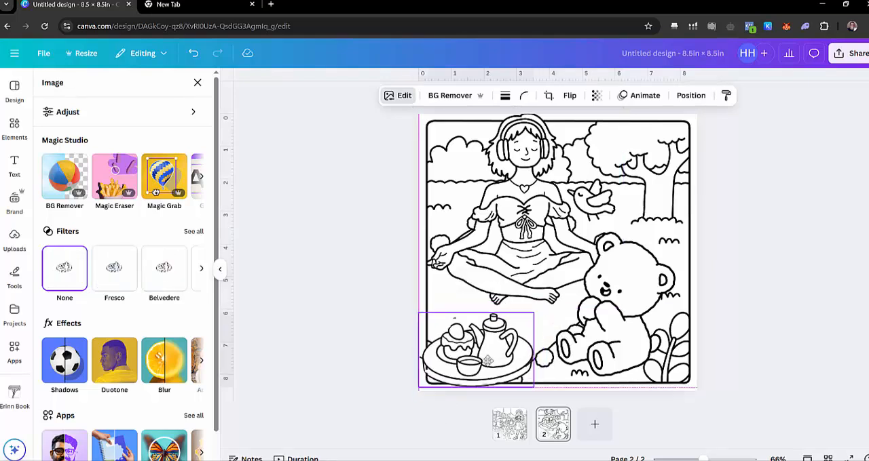
{"action": "left_click_drag", "start_coordinate": [475, 349], "coordinate": [482, 341]}
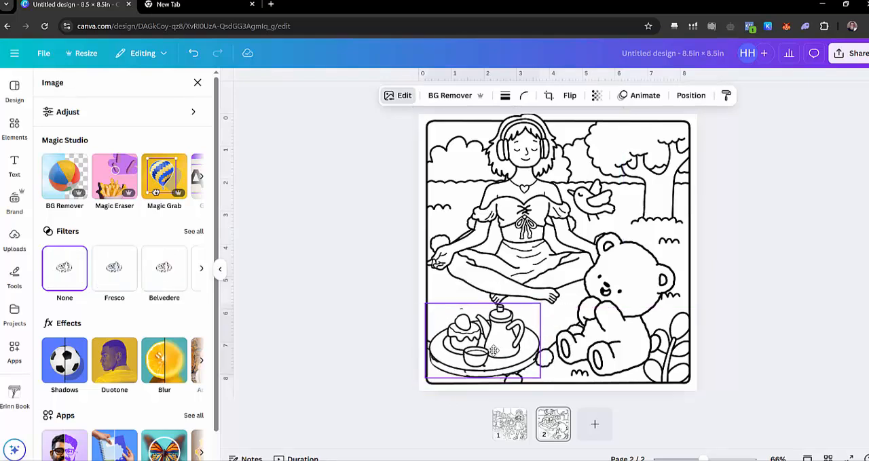
{"action": "left_click", "coordinate": [484, 343]}
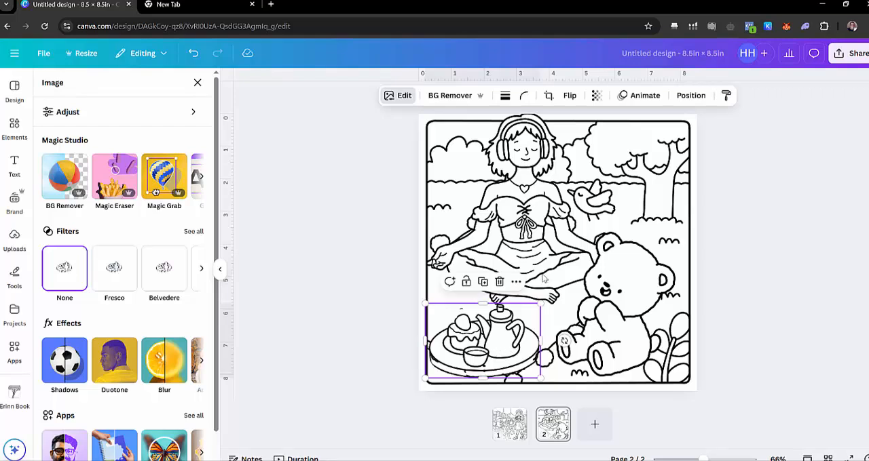
Step: Add a third page holding the living-room armchair and ottoman image
{"action": "left_click", "coordinate": [14, 241]}
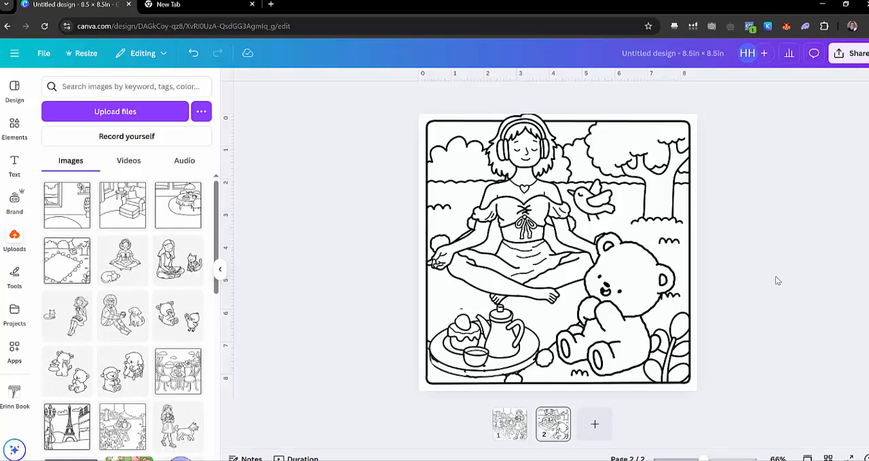
{"action": "left_click", "coordinate": [556, 251]}
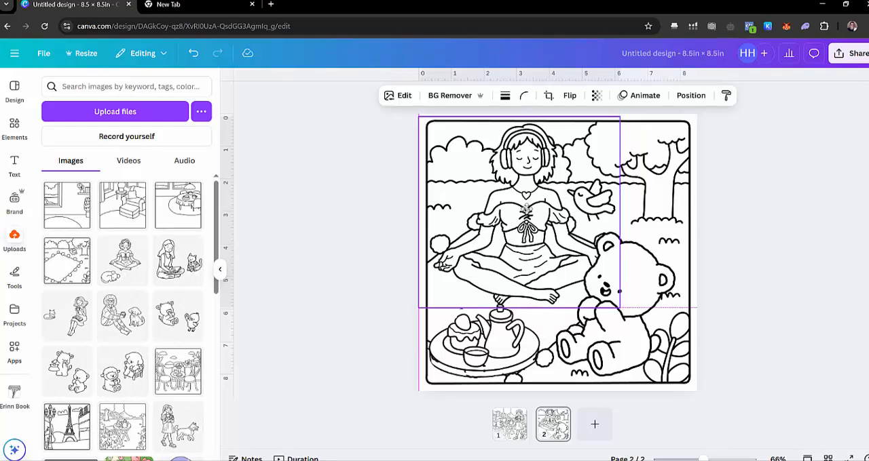
{"action": "left_click", "coordinate": [786, 237]}
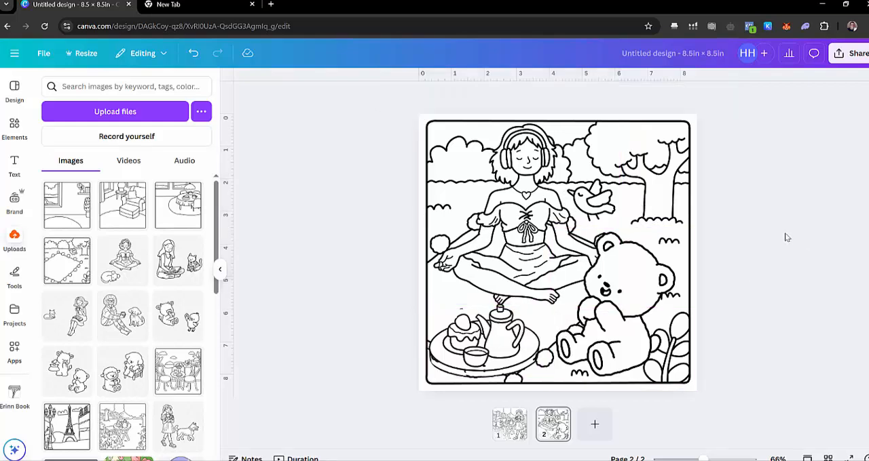
{"action": "mouse_move", "coordinate": [799, 251]}
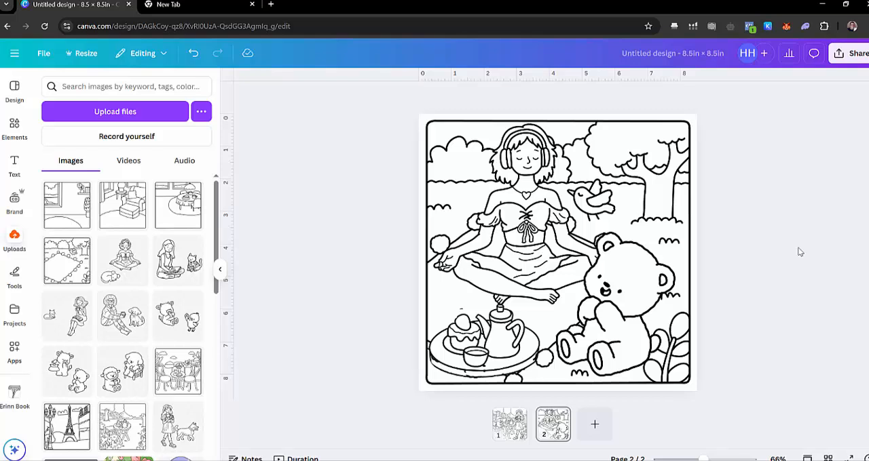
{"action": "left_click", "coordinate": [618, 312]}
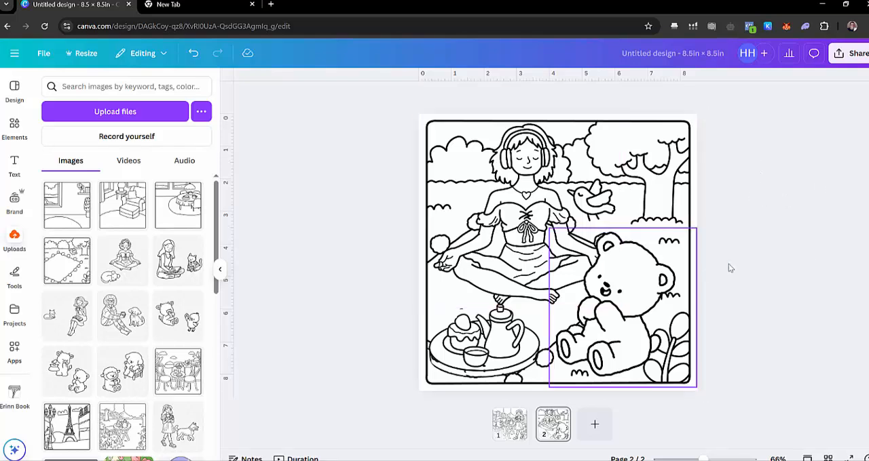
{"action": "mouse_move", "coordinate": [708, 351]}
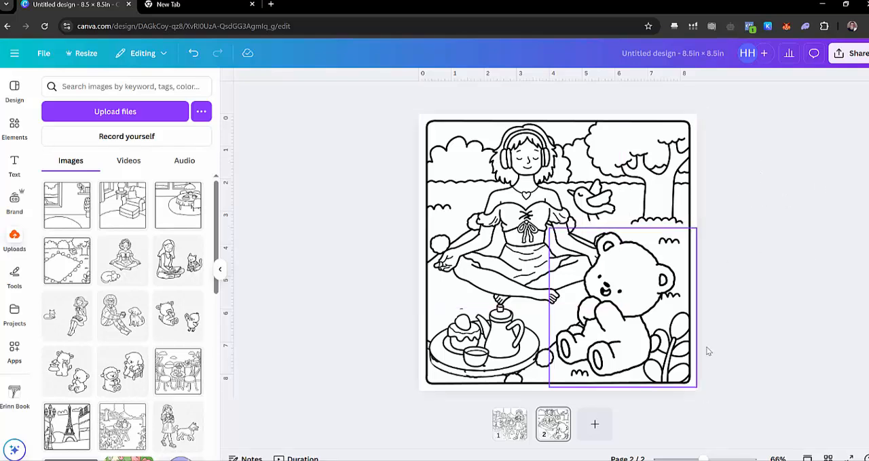
{"action": "left_click", "coordinate": [594, 424]}
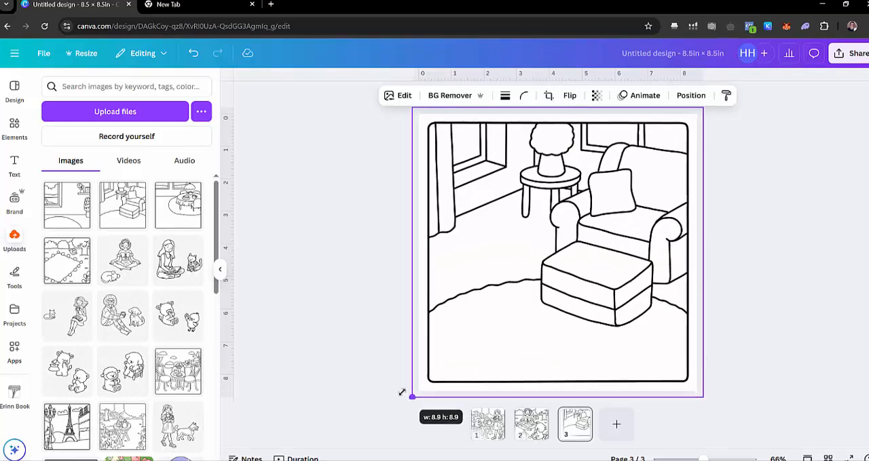
Step: Enlarge the living-room armchair image to fill page three, then deselect it
{"action": "left_click", "coordinate": [334, 275]}
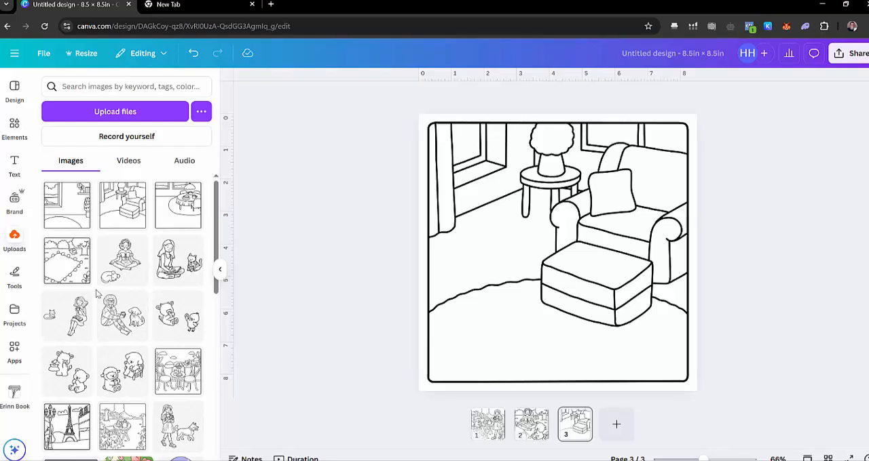
{"action": "mouse_move", "coordinate": [107, 358]}
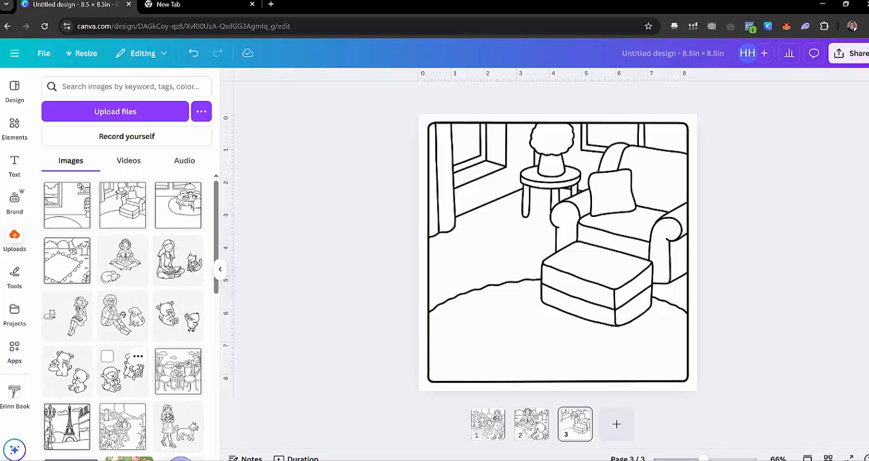
{"action": "left_click", "coordinate": [556, 251]}
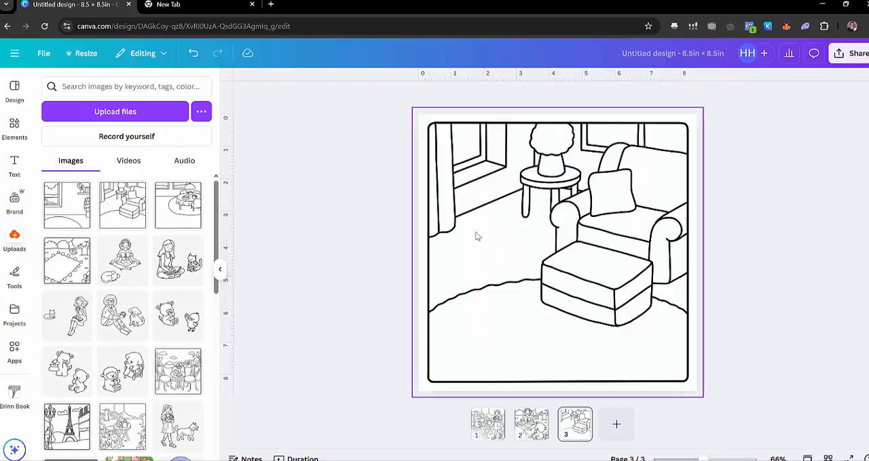
{"action": "left_click", "coordinate": [247, 382]}
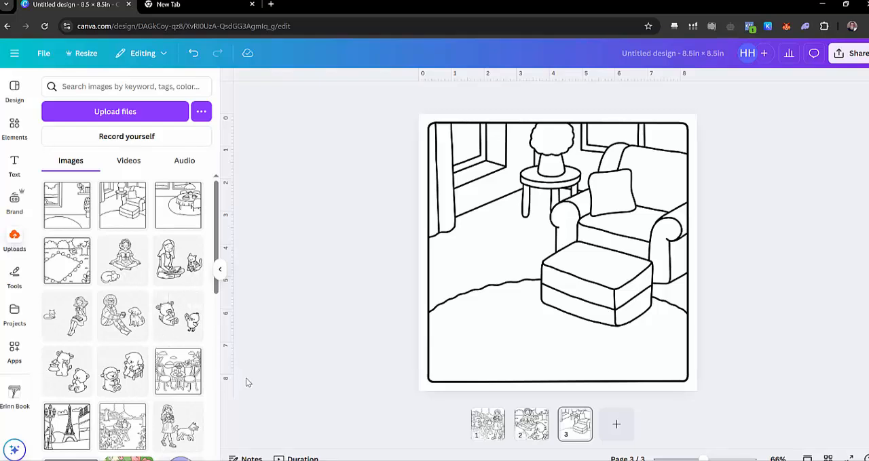
{"action": "mouse_move", "coordinate": [67, 317]}
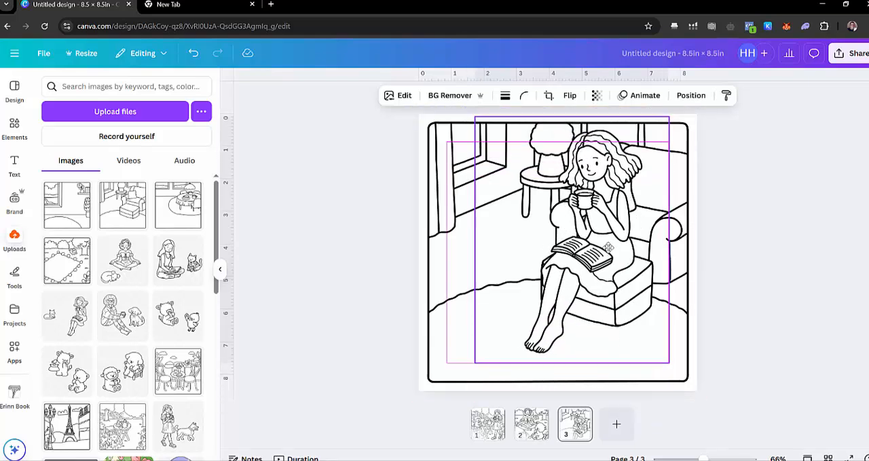
Step: Flip the dog picture horizontally and fit it onto the small left chair
{"action": "left_click", "coordinate": [572, 251]}
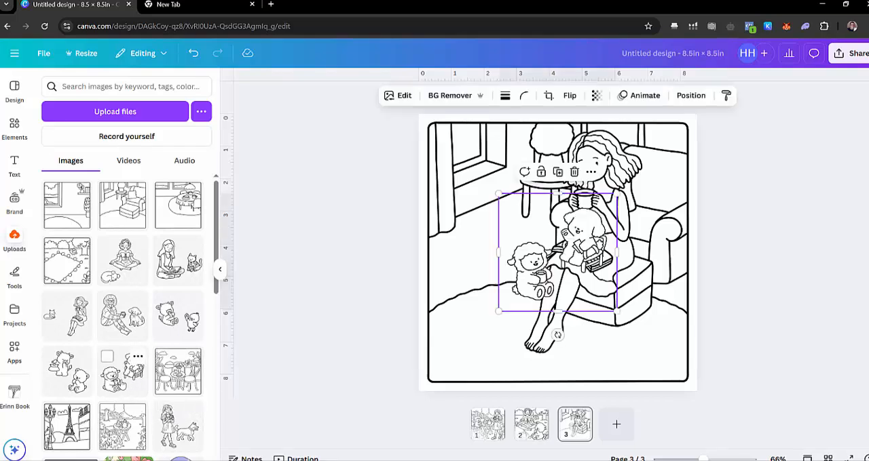
{"action": "left_click", "coordinate": [570, 95]}
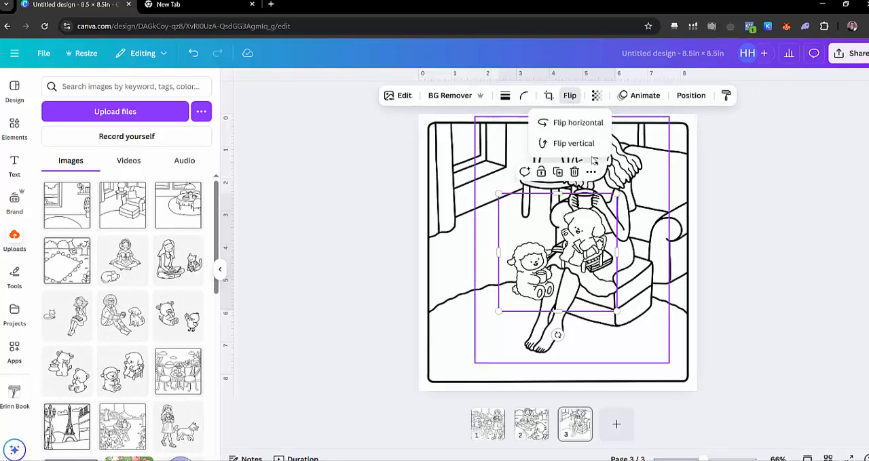
{"action": "left_click", "coordinate": [578, 122]}
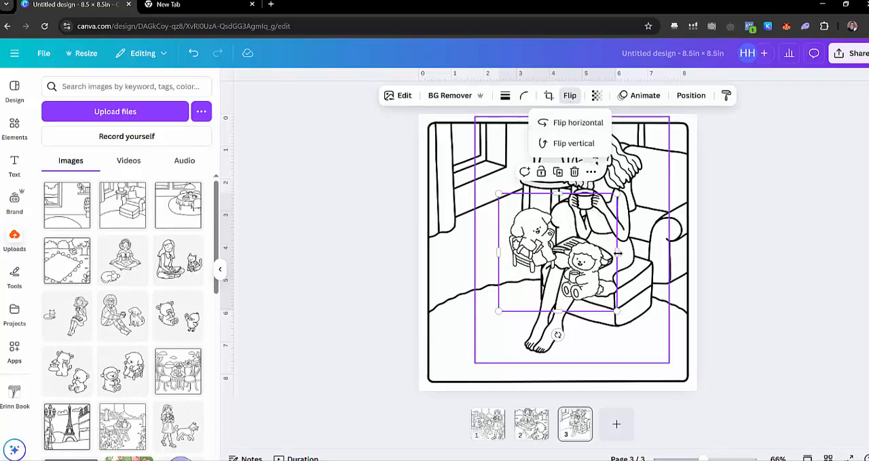
{"action": "left_click", "coordinate": [577, 123]}
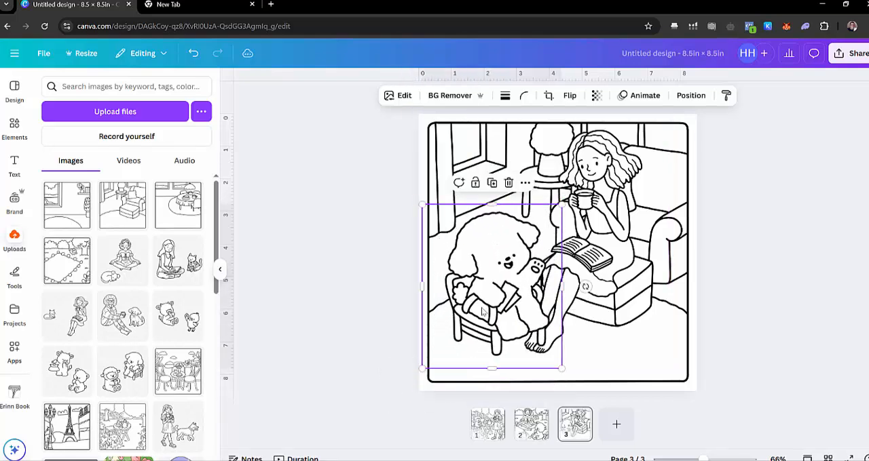
{"action": "left_click_drag", "start_coordinate": [492, 288], "coordinate": [482, 247]}
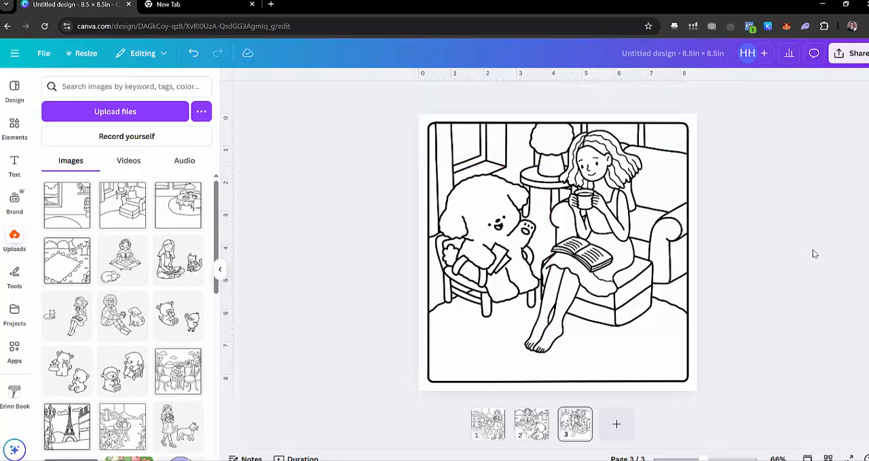
{"action": "mouse_move", "coordinate": [749, 315]}
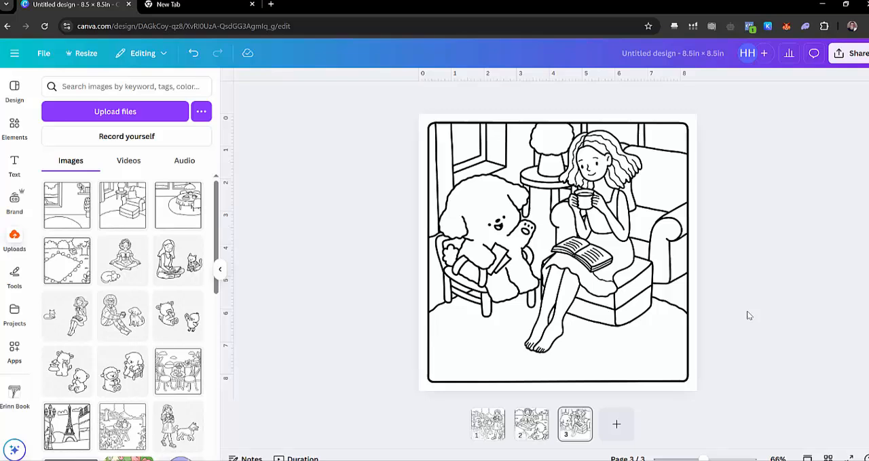
{"action": "mouse_move", "coordinate": [67, 315]}
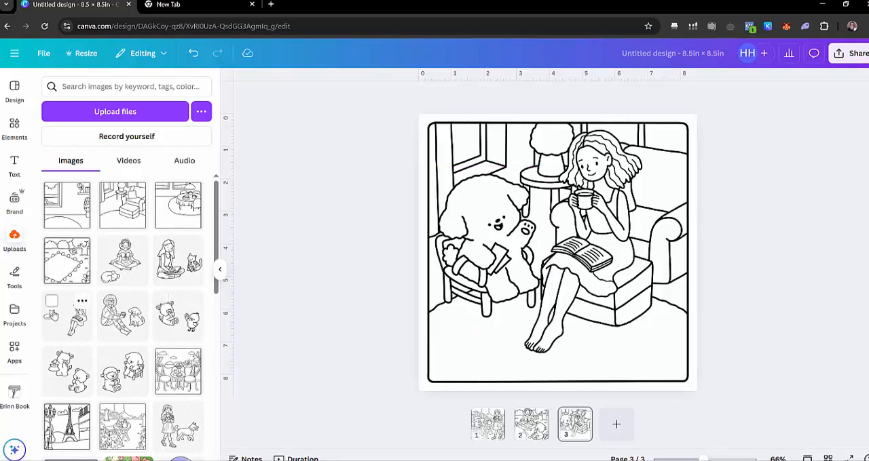
{"action": "left_click", "coordinate": [556, 252]}
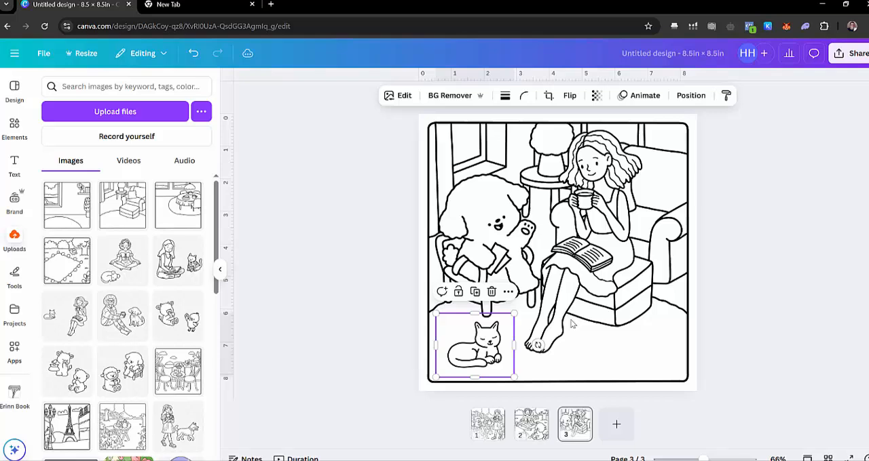
Step: Place the sleeping cat near the girl's feet, then try resizing the tea-table room picture
{"action": "left_click", "coordinate": [818, 250]}
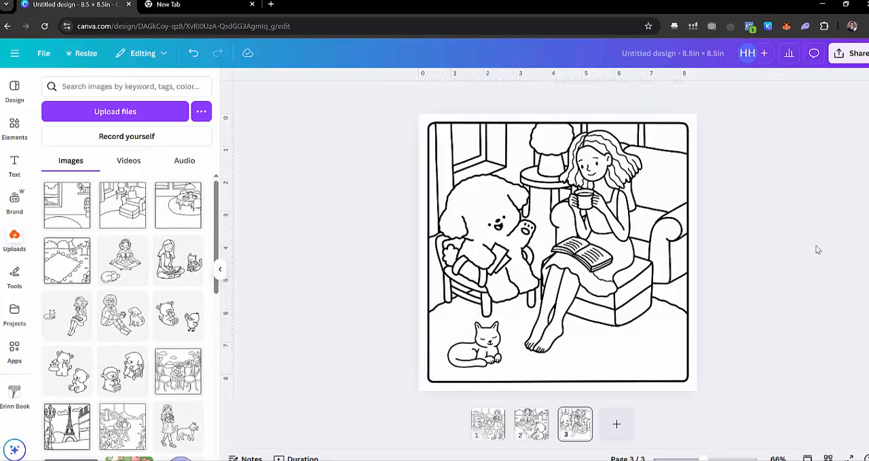
{"action": "mouse_move", "coordinate": [177, 205]}
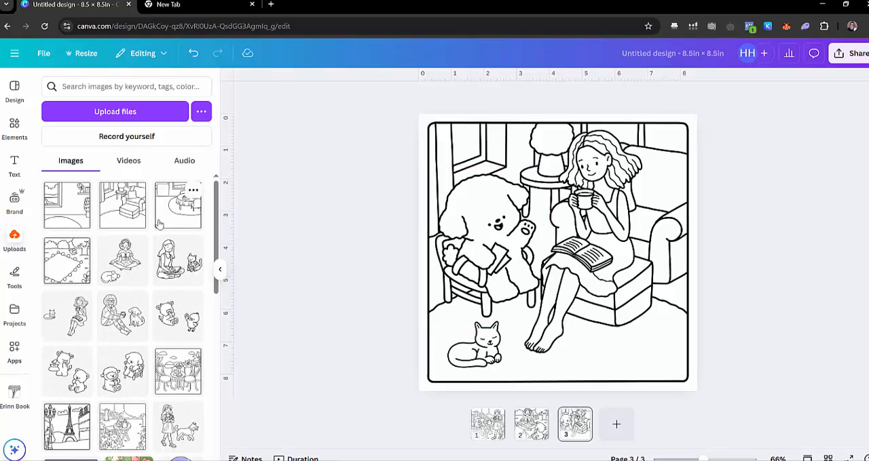
{"action": "left_click", "coordinate": [556, 251]}
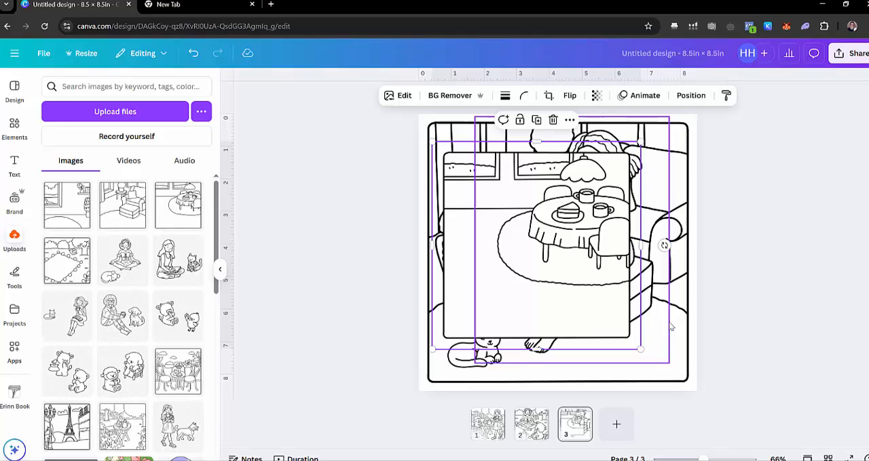
{"action": "left_click_drag", "start_coordinate": [641, 348], "coordinate": [653, 364]}
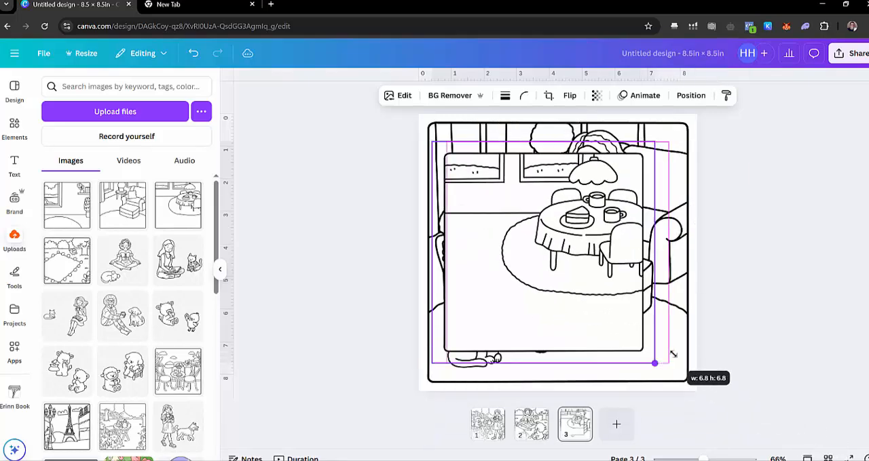
{"action": "left_click_drag", "start_coordinate": [653, 364], "coordinate": [658, 367]}
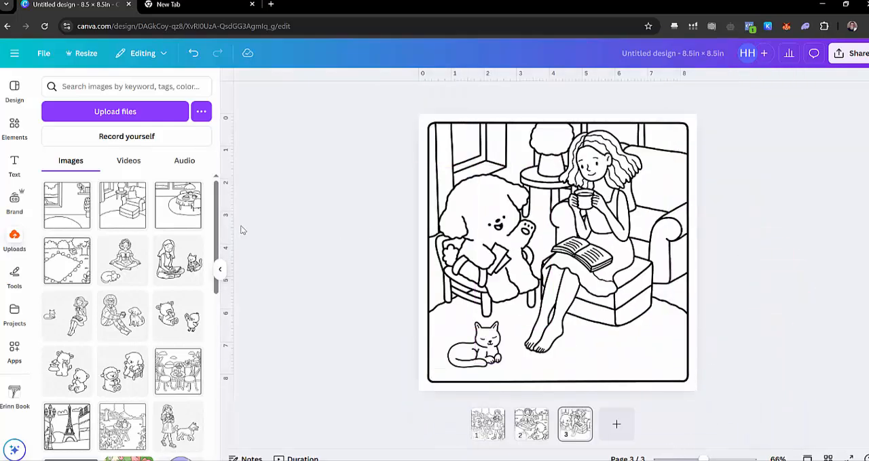
{"action": "mouse_move", "coordinate": [207, 200]}
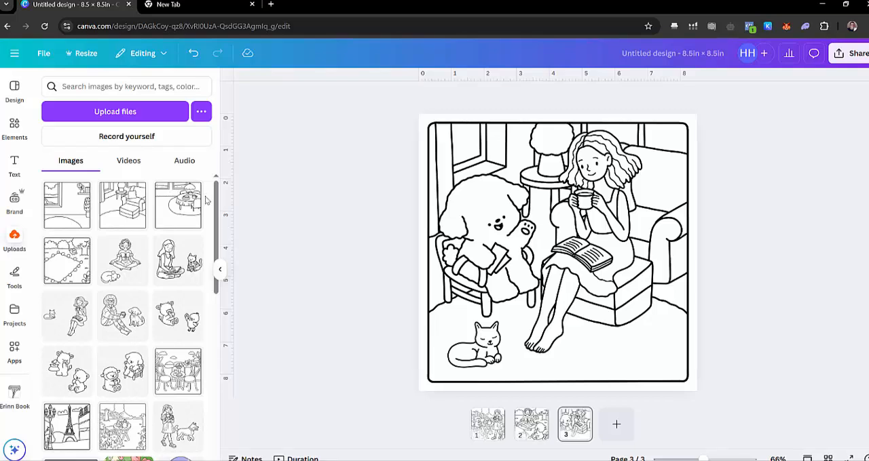
{"action": "mouse_move", "coordinate": [219, 402]}
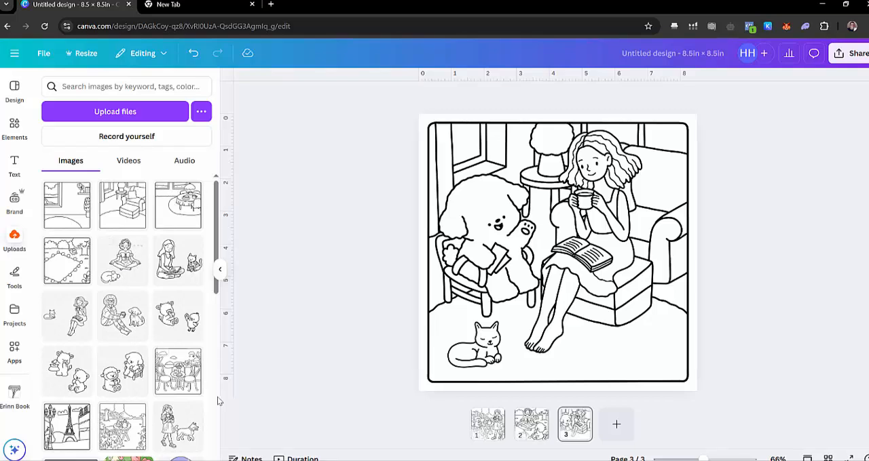
{"action": "mouse_move", "coordinate": [177, 372]}
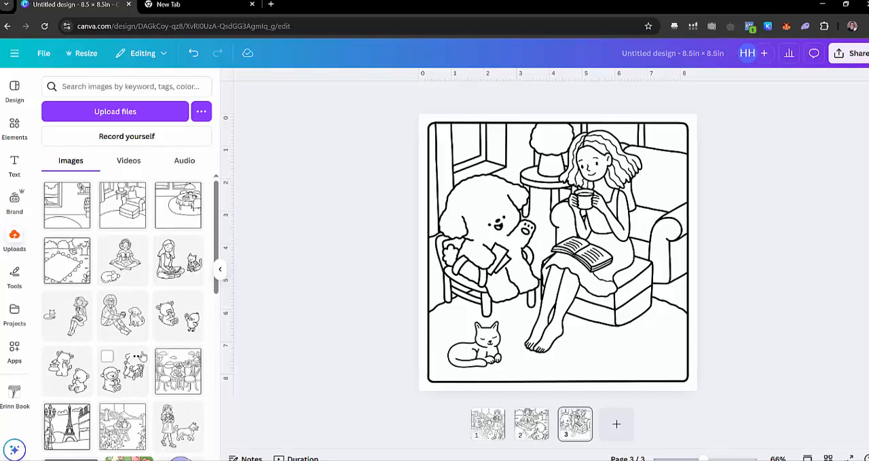
{"action": "mouse_move", "coordinate": [487, 425]}
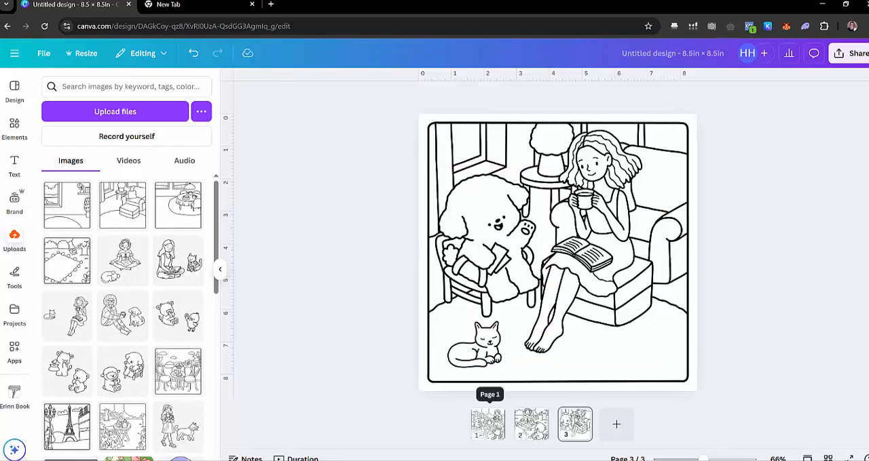
{"action": "left_click", "coordinate": [487, 424]}
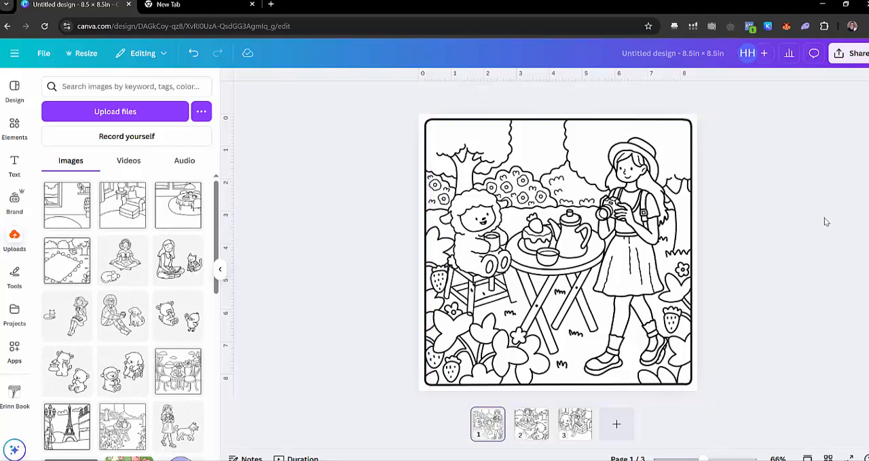
{"action": "left_click", "coordinate": [556, 254]}
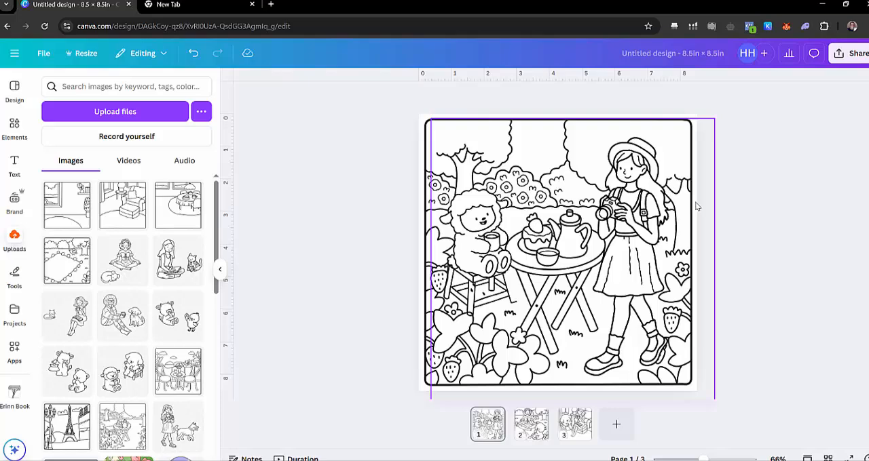
{"action": "left_click", "coordinate": [532, 424]}
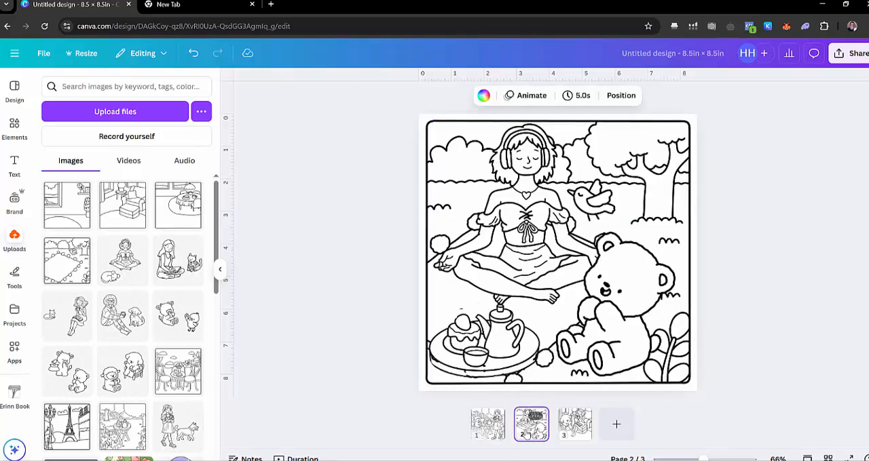
{"action": "left_click", "coordinate": [618, 305]}
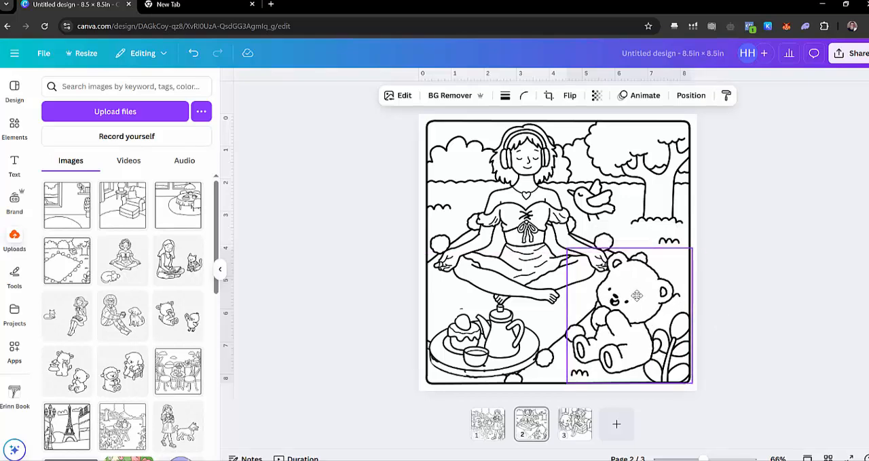
{"action": "left_click", "coordinate": [779, 260]}
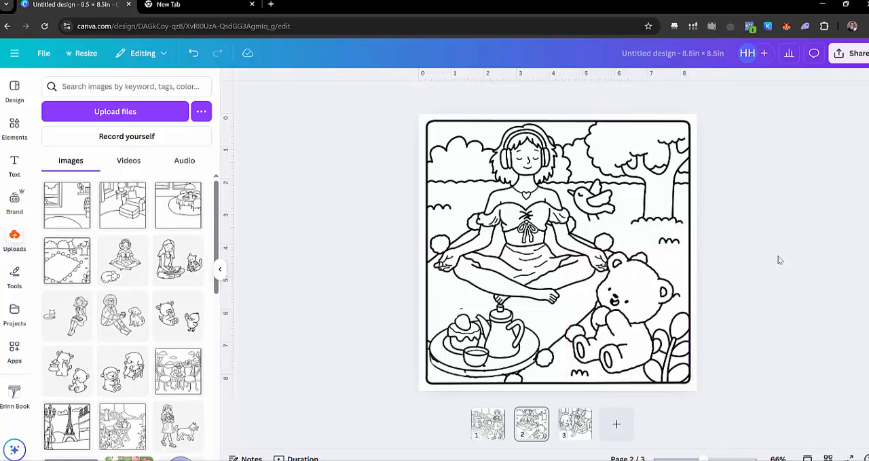
{"action": "left_click", "coordinate": [618, 291]}
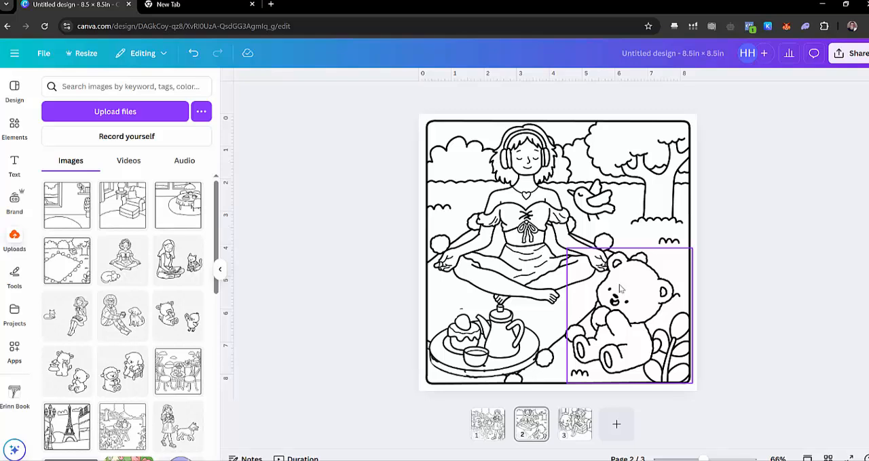
{"action": "left_click", "coordinate": [574, 423]}
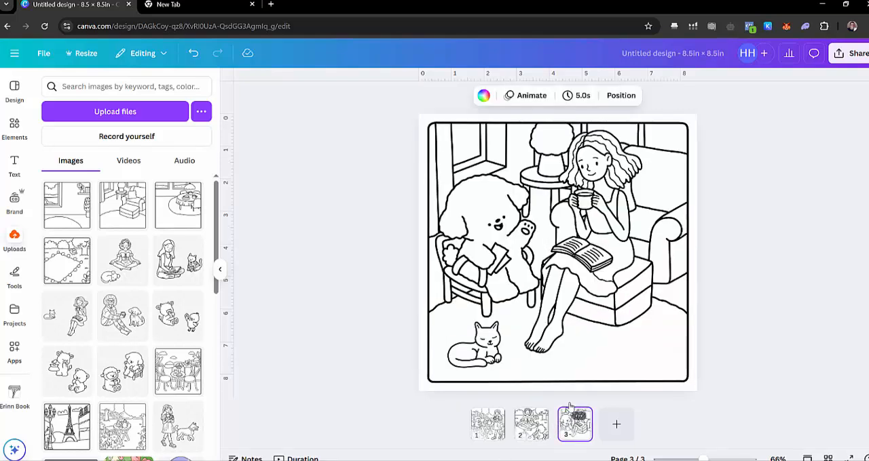
{"action": "left_click", "coordinate": [556, 251]}
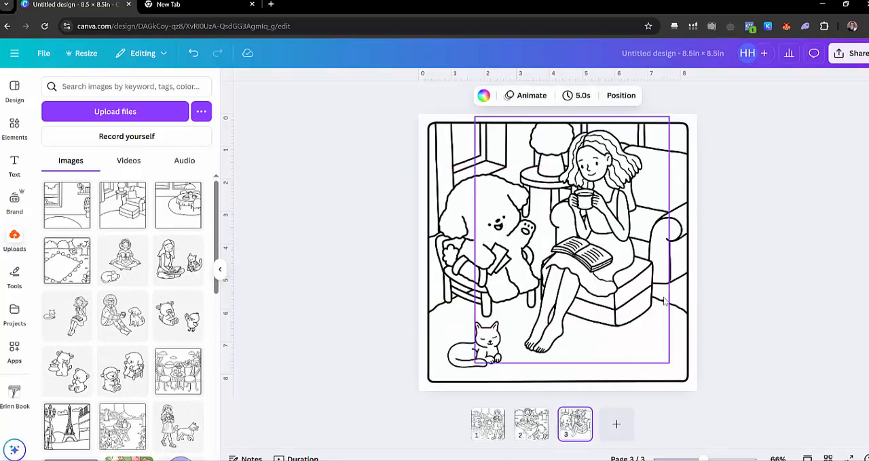
{"action": "left_click", "coordinate": [833, 211]}
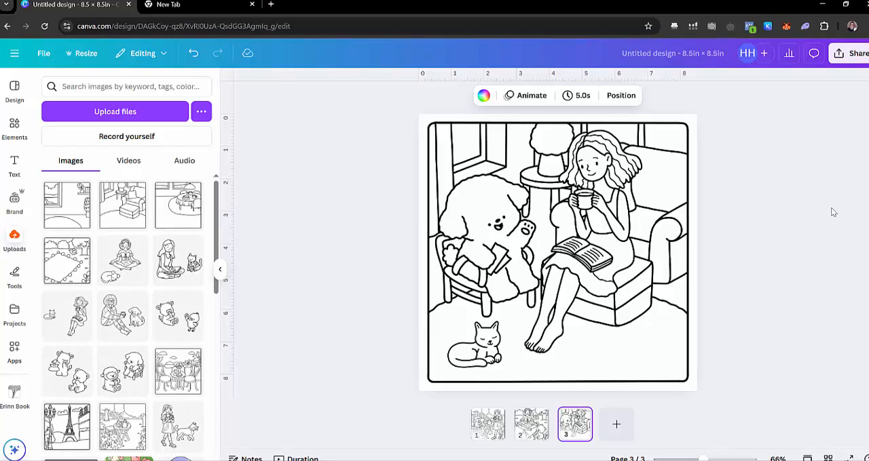
{"action": "mouse_move", "coordinate": [785, 206]}
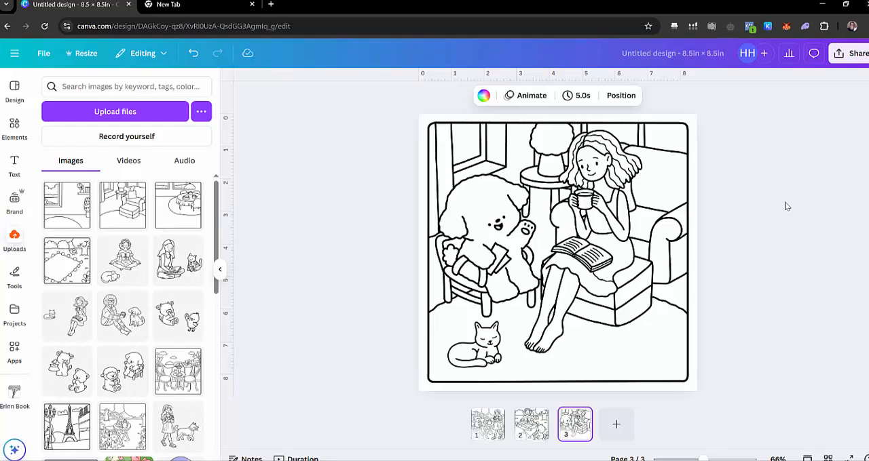
{"action": "mouse_move", "coordinate": [807, 207]}
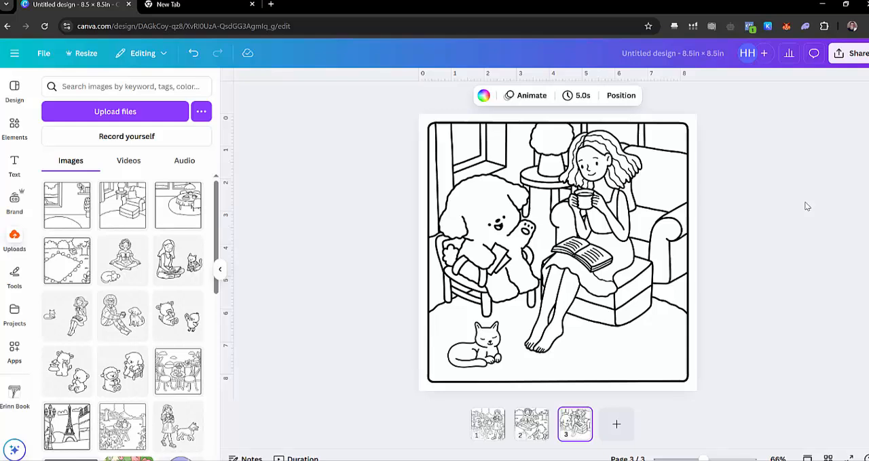
{"action": "mouse_move", "coordinate": [768, 253]}
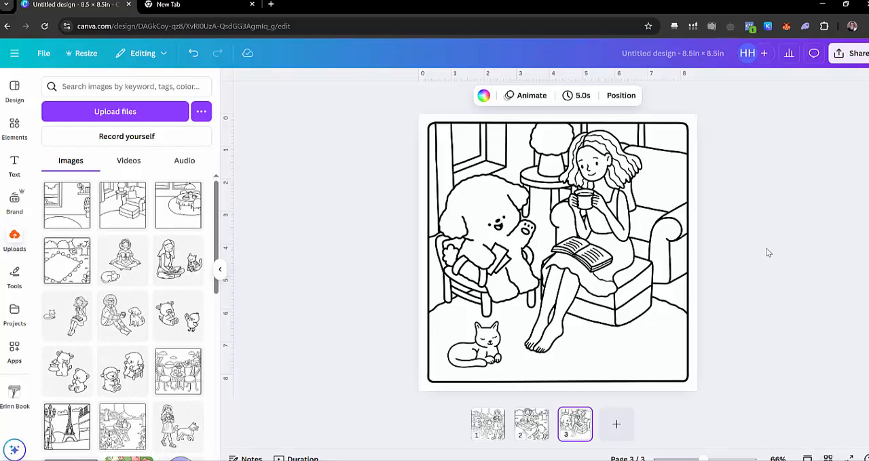